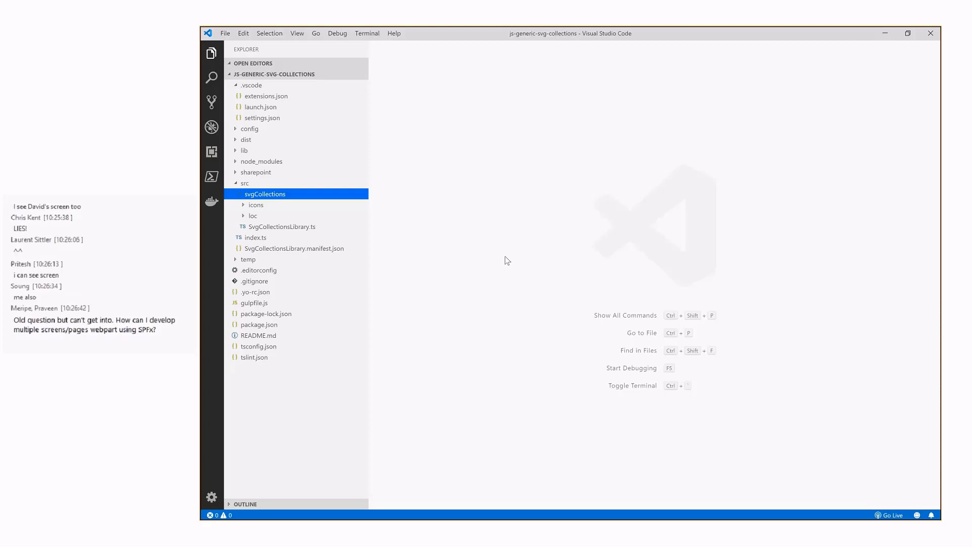
{"action": "mouse_move", "coordinate": [277, 213]}
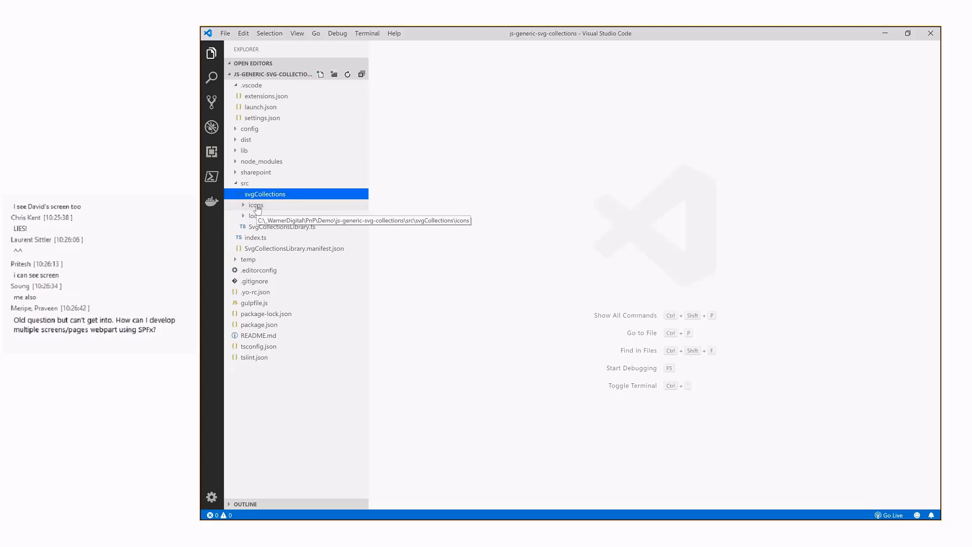
Expand the icons folder down to teamwork01, then collapse its svg file list.
{"action": "left_click", "coordinate": [255, 205]}
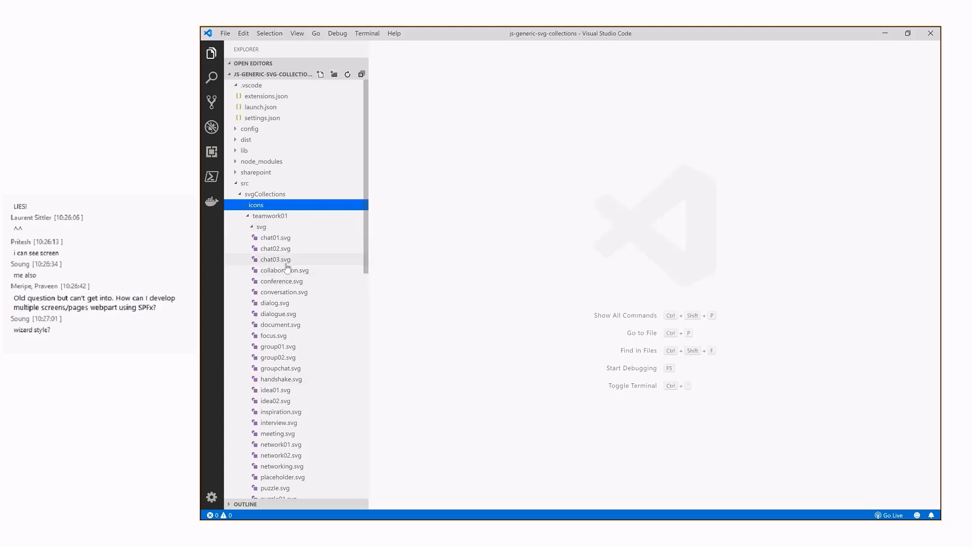
{"action": "mouse_move", "coordinate": [275, 260]}
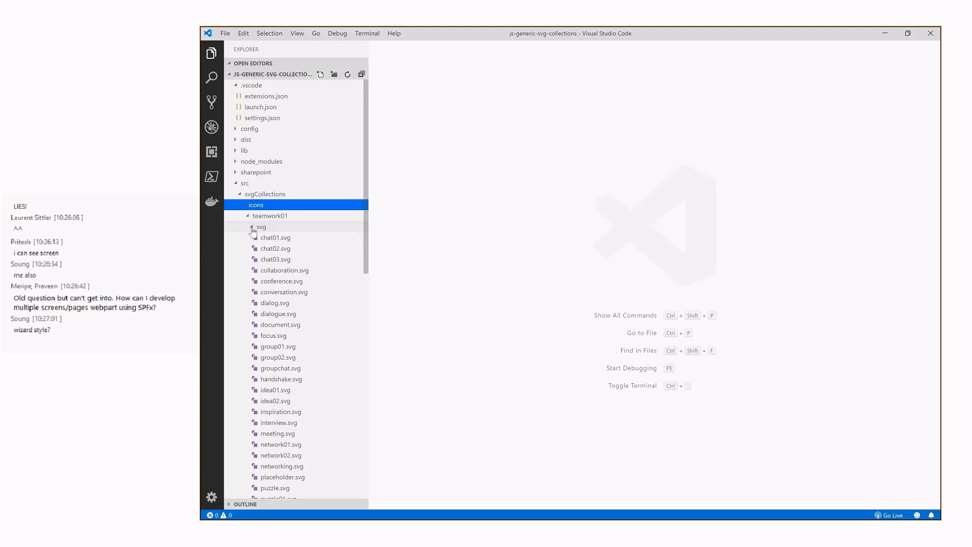
{"action": "left_click", "coordinate": [260, 227]}
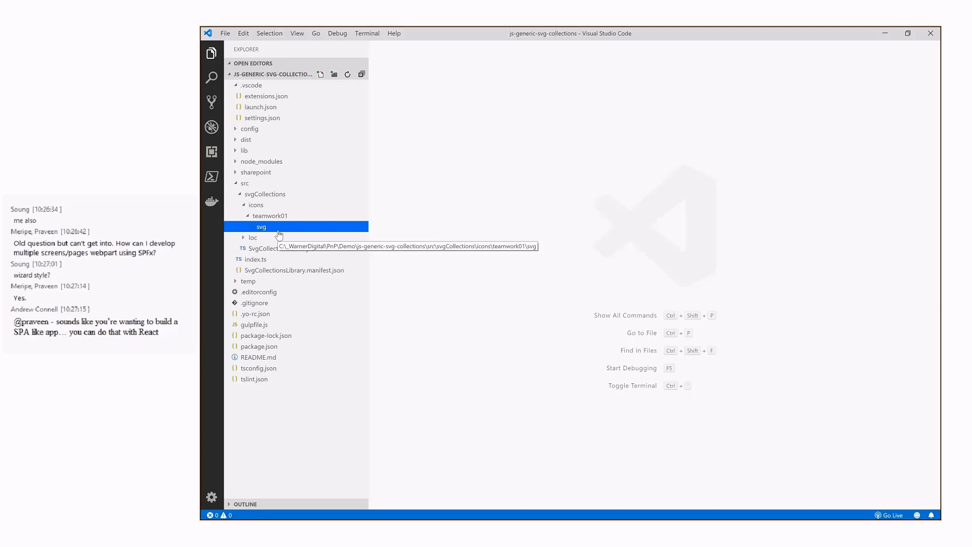
{"action": "mouse_move", "coordinate": [289, 232]}
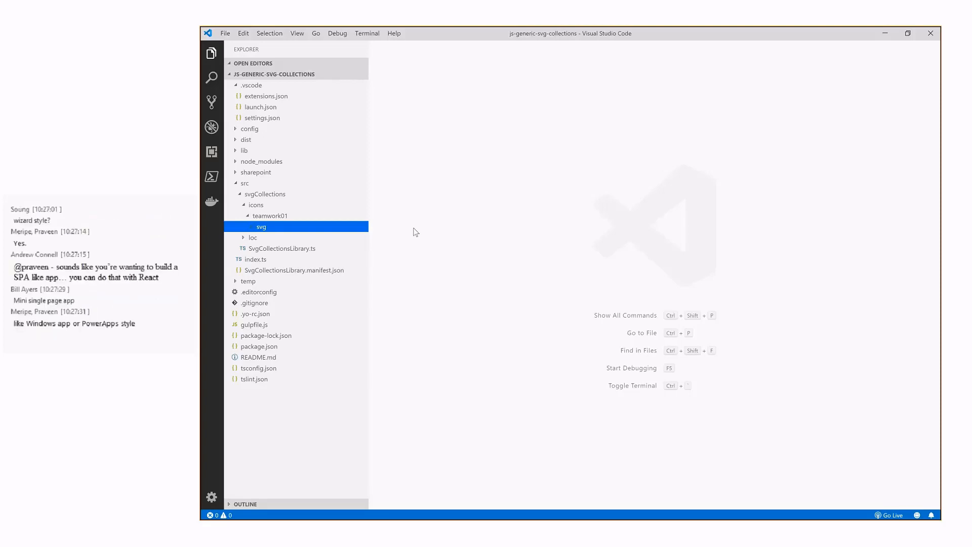
{"action": "mouse_move", "coordinate": [280, 249]}
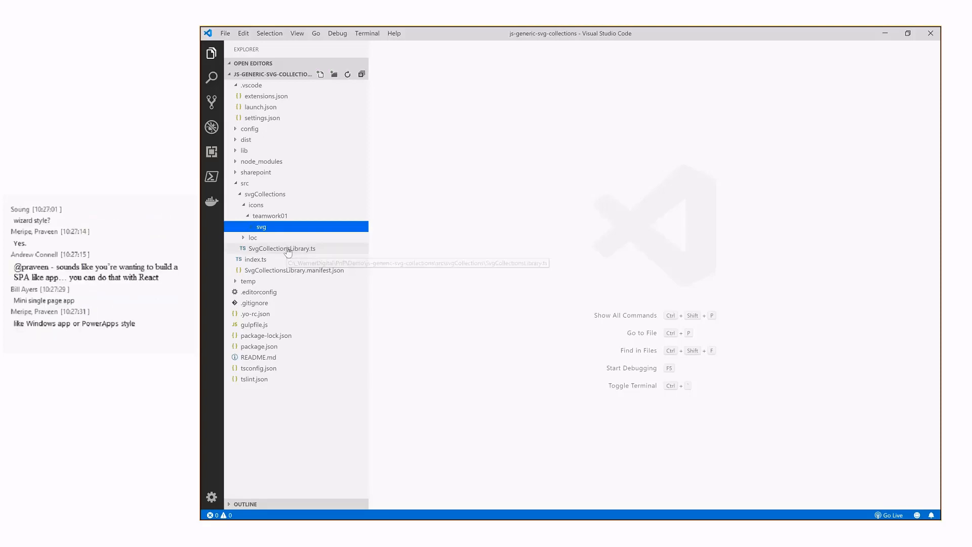
Open SvgCollectionsLibrary.ts from the Explorer as a pinned editor tab to read insertSVG.
{"action": "left_click", "coordinate": [280, 248]}
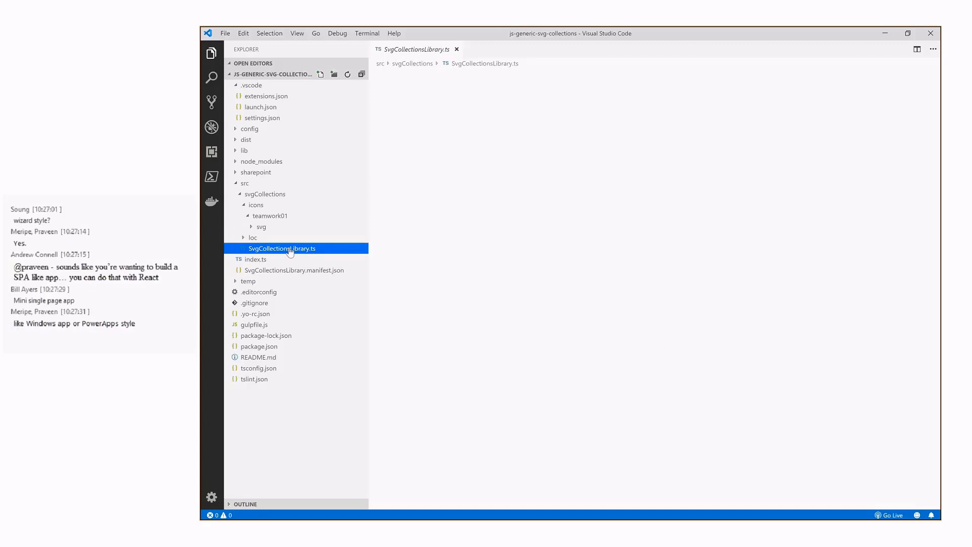
{"action": "double_click", "coordinate": [283, 248]}
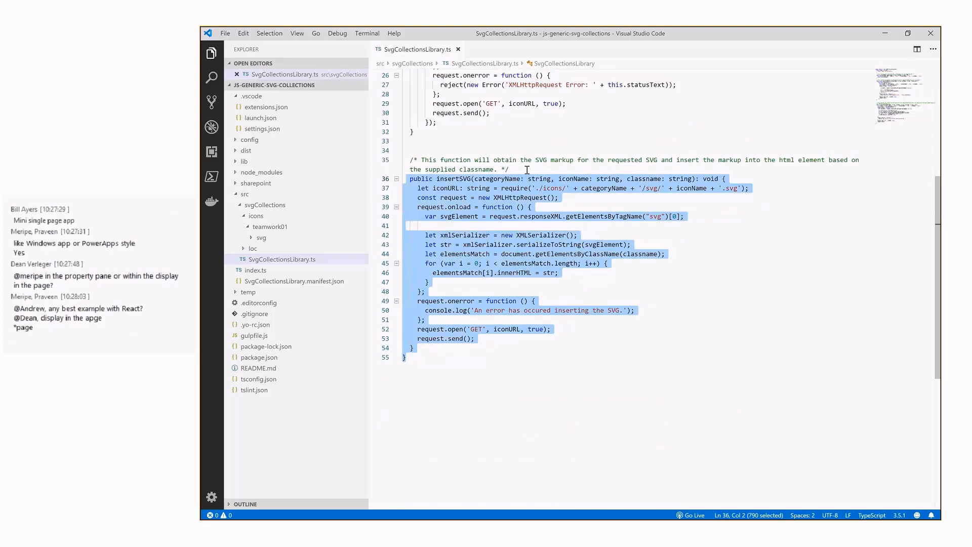
{"action": "mouse_move", "coordinate": [449, 179]}
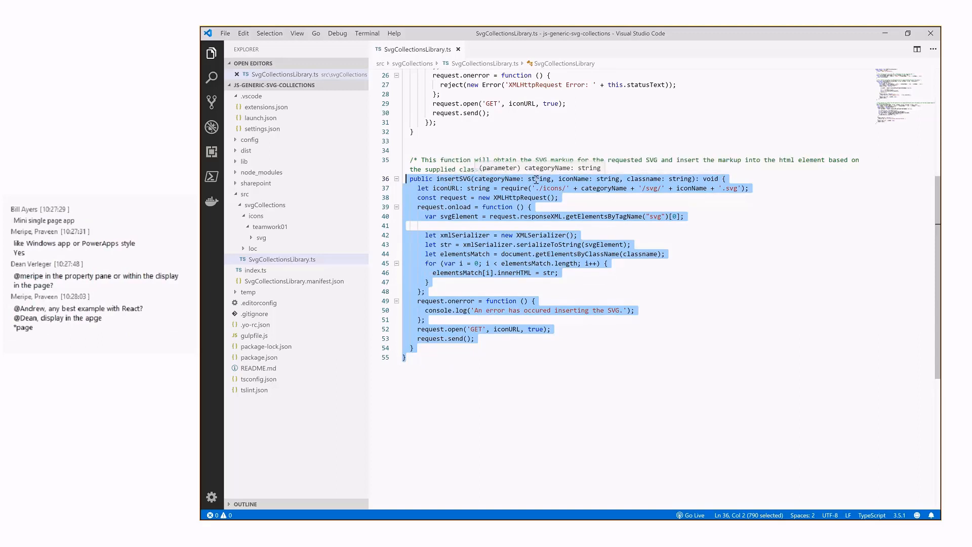
{"action": "mouse_move", "coordinate": [282, 231]}
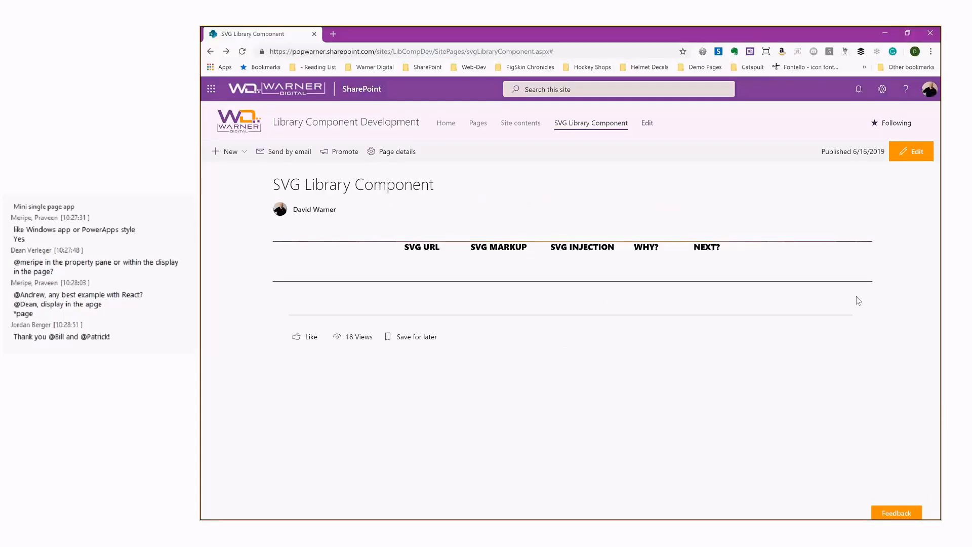
{"action": "mouse_move", "coordinate": [589, 381]}
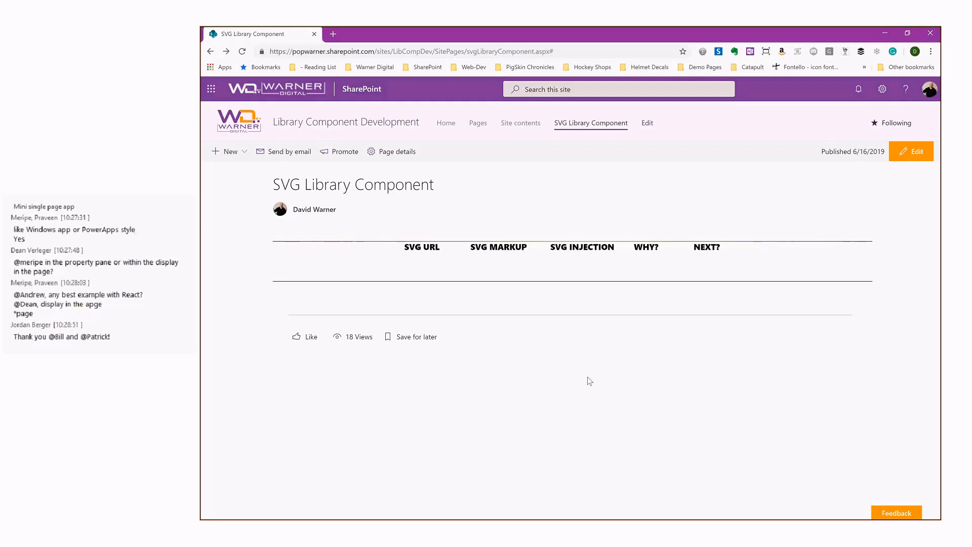
{"action": "mouse_move", "coordinate": [552, 381]}
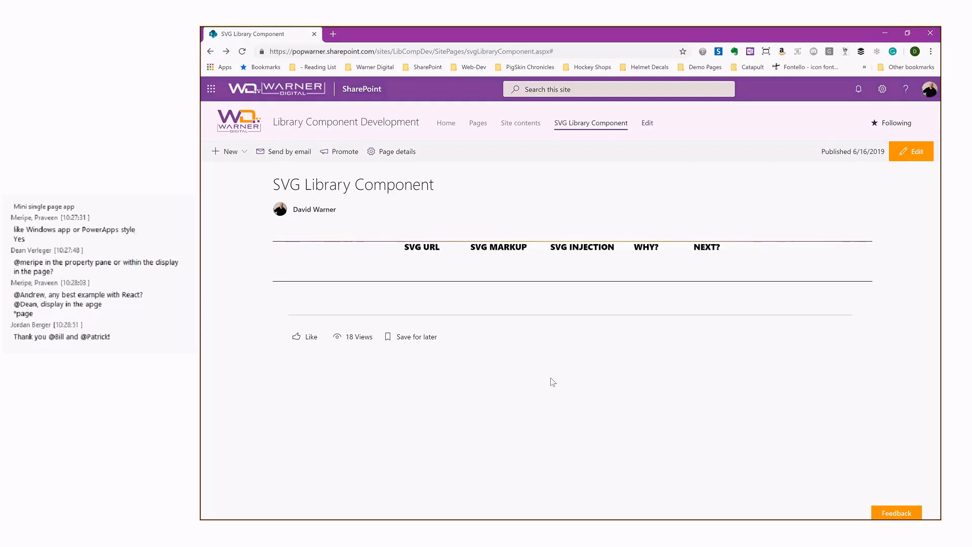
{"action": "mouse_move", "coordinate": [467, 318]}
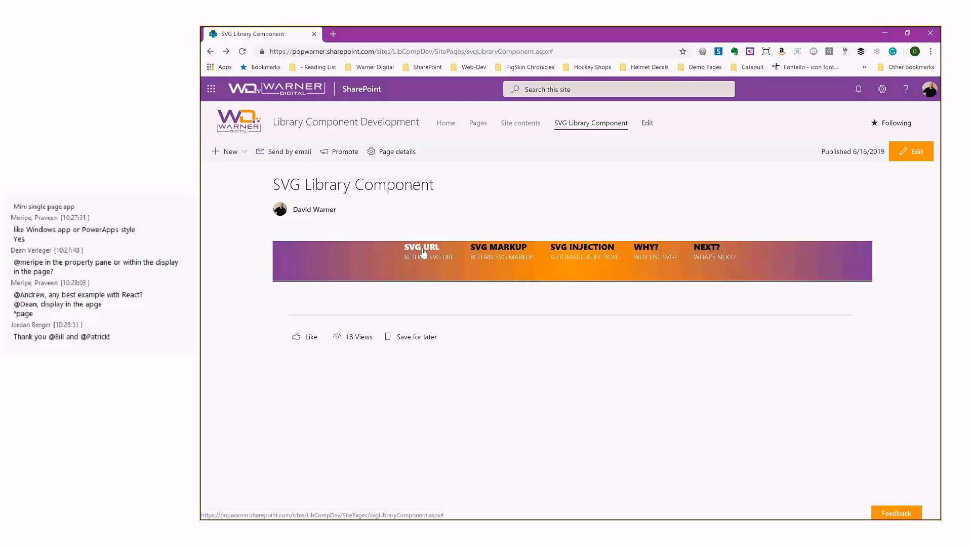
Request the SVG URL for 'handshake' and highlight the handshake file name in it.
{"action": "left_click", "coordinate": [422, 247]}
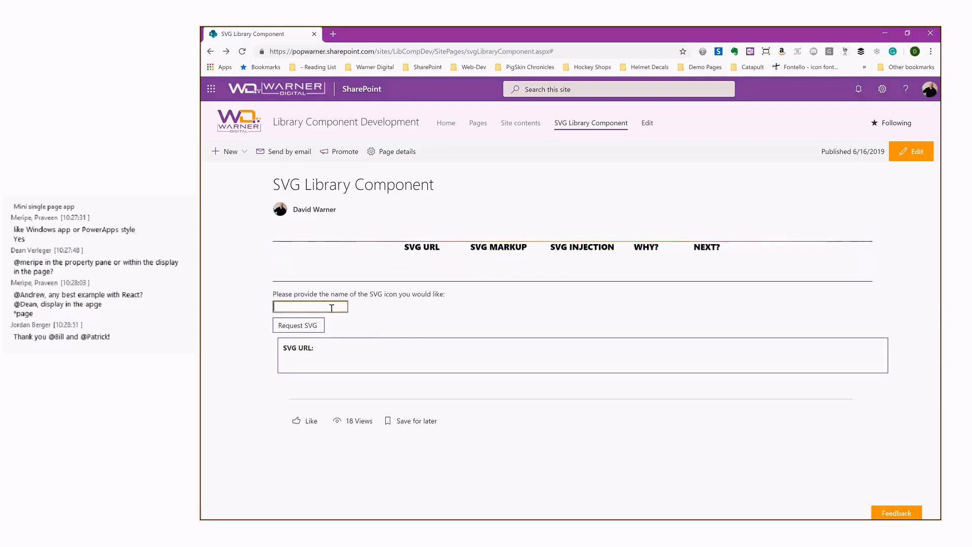
{"action": "type", "text": "handshake"}
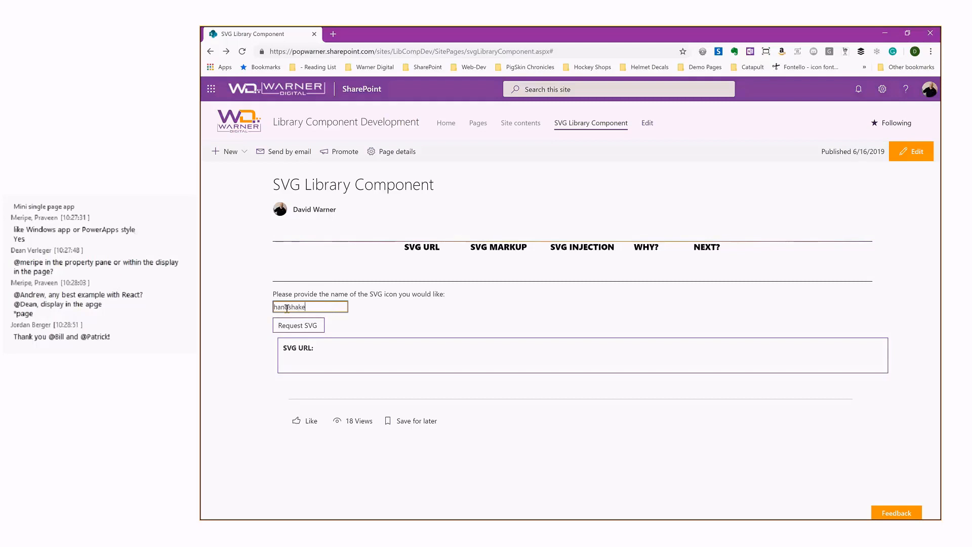
{"action": "left_click", "coordinate": [298, 325]}
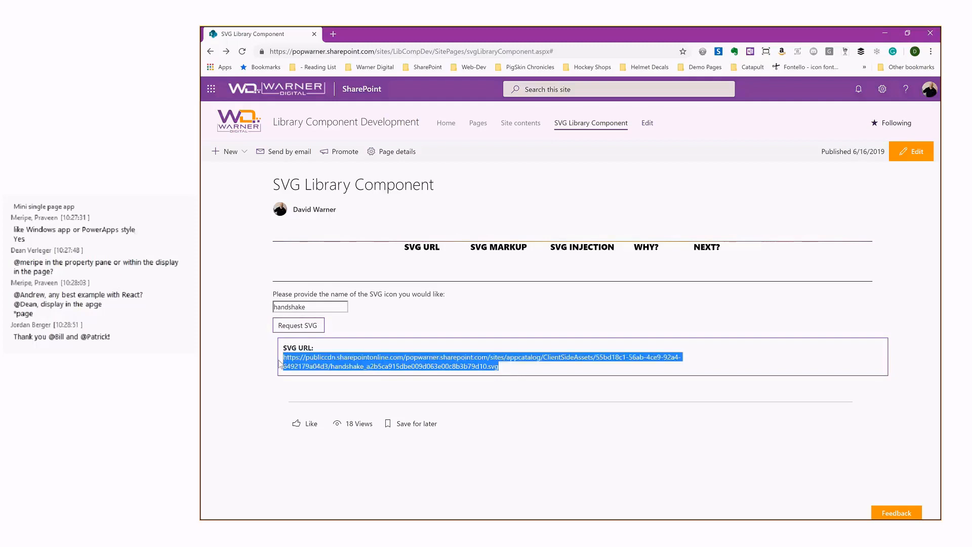
{"action": "left_click", "coordinate": [387, 363]}
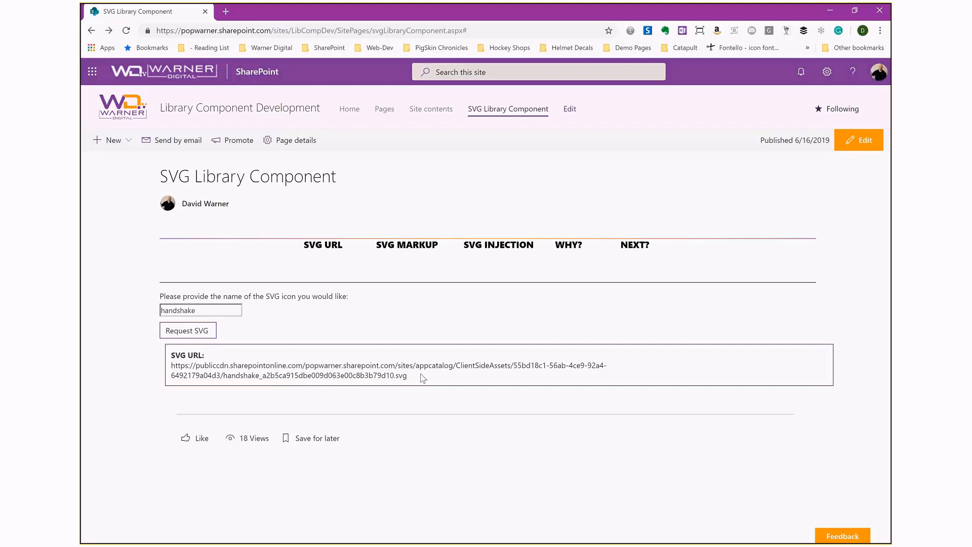
{"action": "left_click_drag", "start_coordinate": [182, 375], "coordinate": [407, 376]}
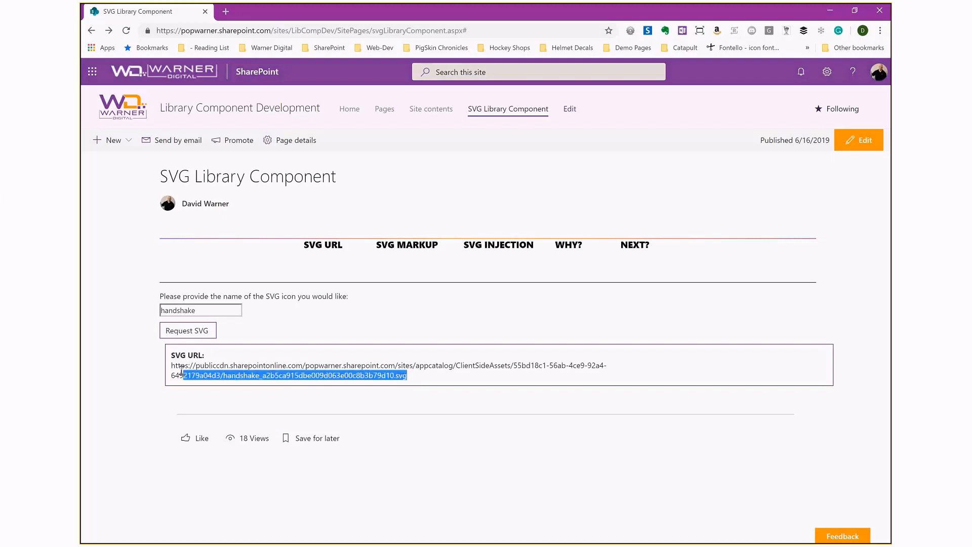
{"action": "left_click", "coordinate": [358, 375]}
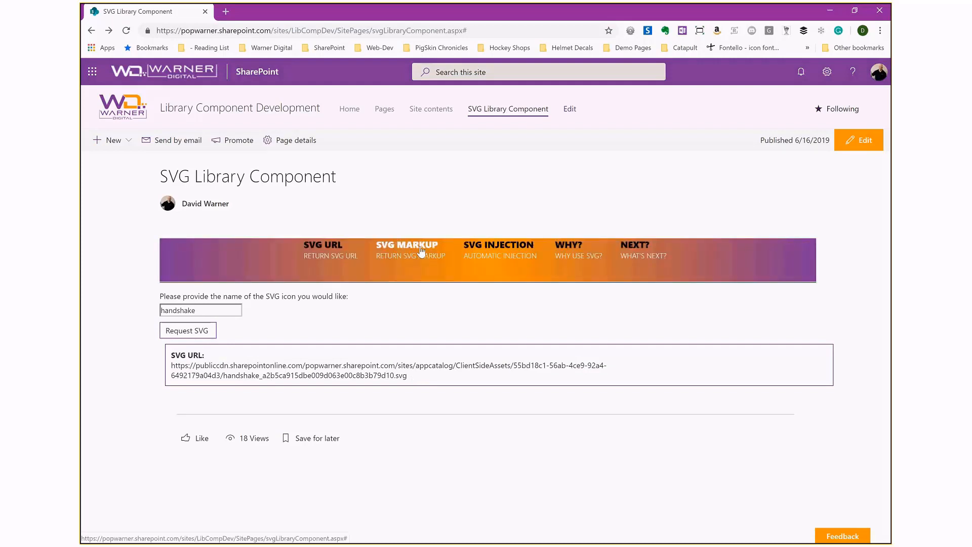
Switch to the SVG Markup section and open DevTools filtered to '.svg'.
{"action": "left_click", "coordinate": [407, 244]}
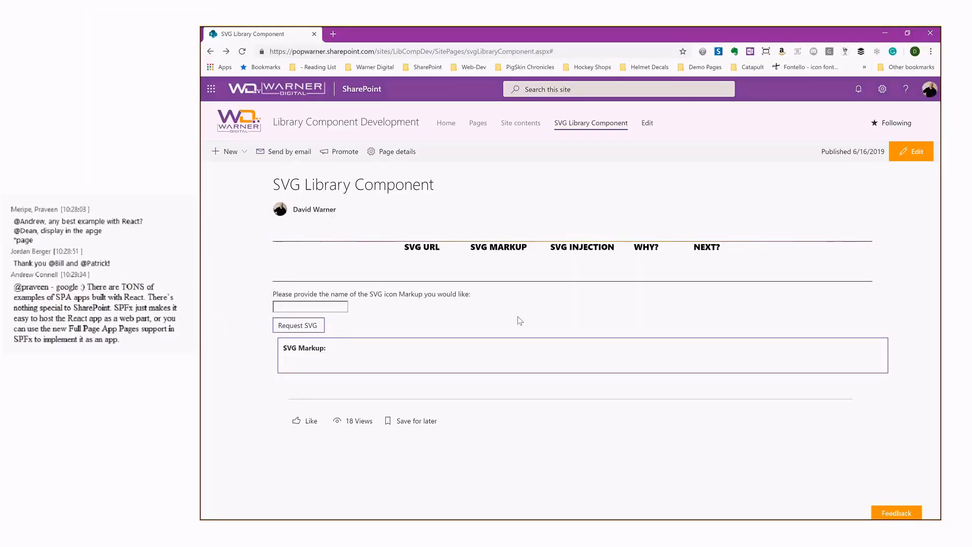
{"action": "key", "text": "F12"}
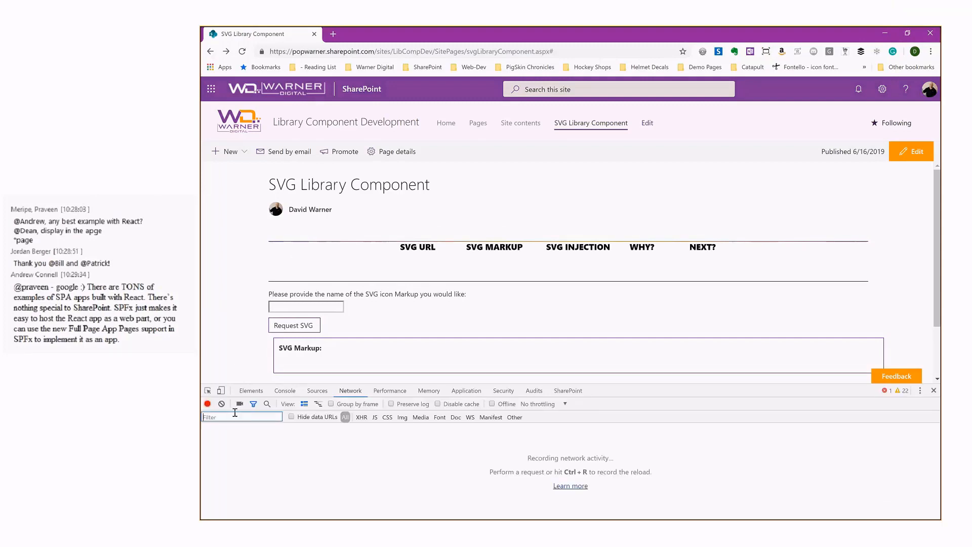
{"action": "type", "text": ".svg"}
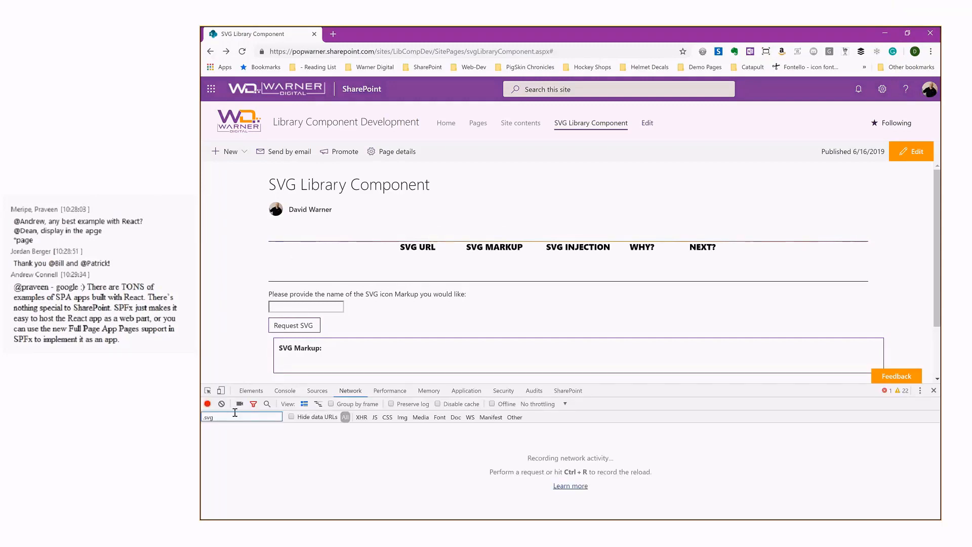
Request the SVG markup for the 'handshake' icon.
{"action": "left_click", "coordinate": [305, 307]}
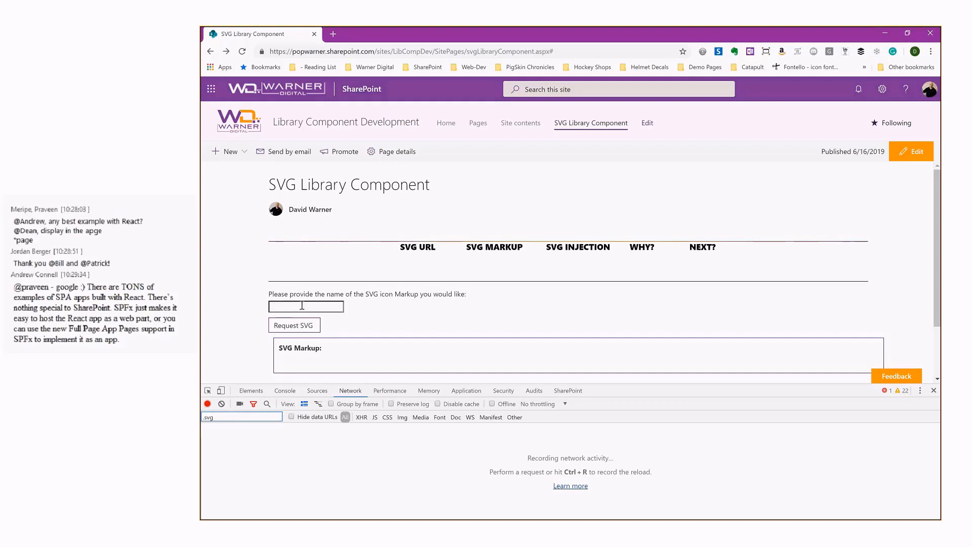
{"action": "left_click", "coordinate": [305, 306]}
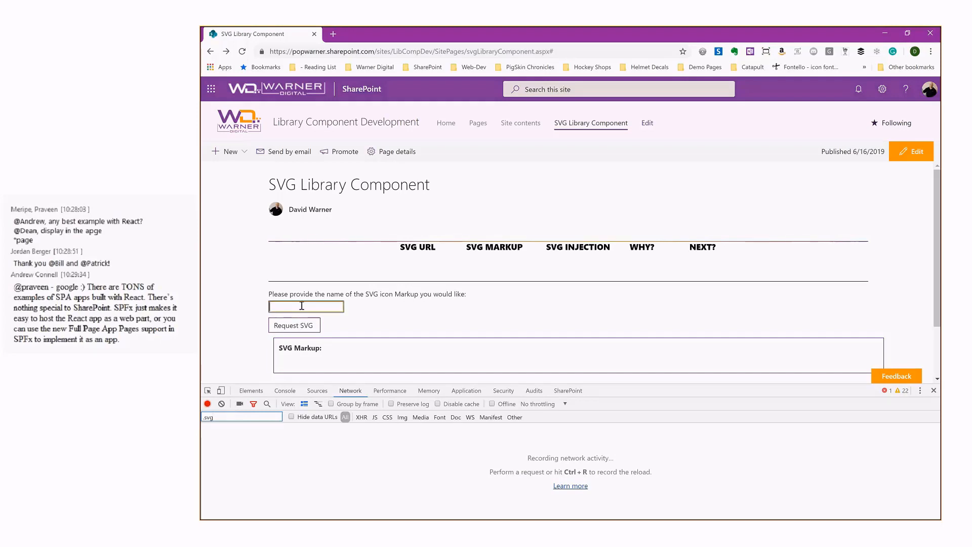
{"action": "type", "text": "handshake"}
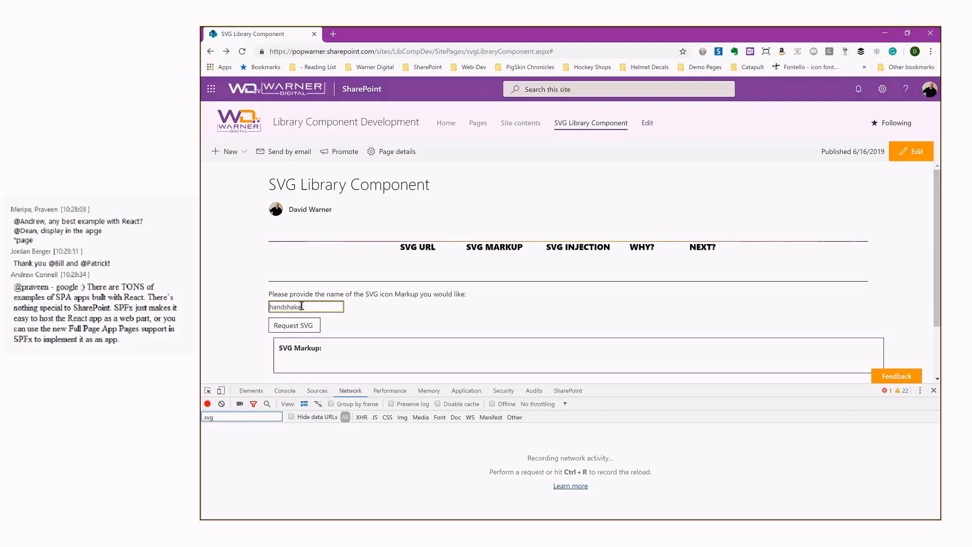
{"action": "left_click", "coordinate": [294, 325]}
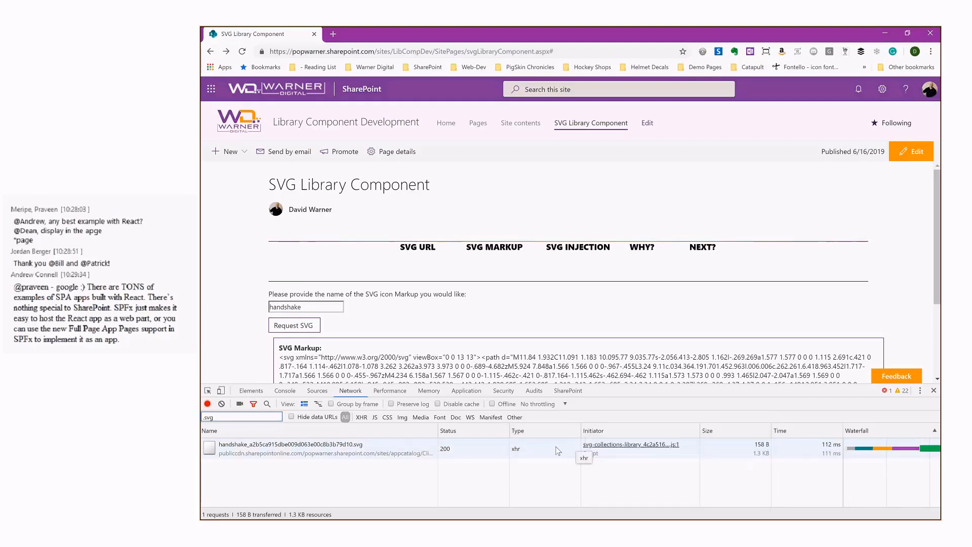
{"action": "mouse_move", "coordinate": [569, 452]}
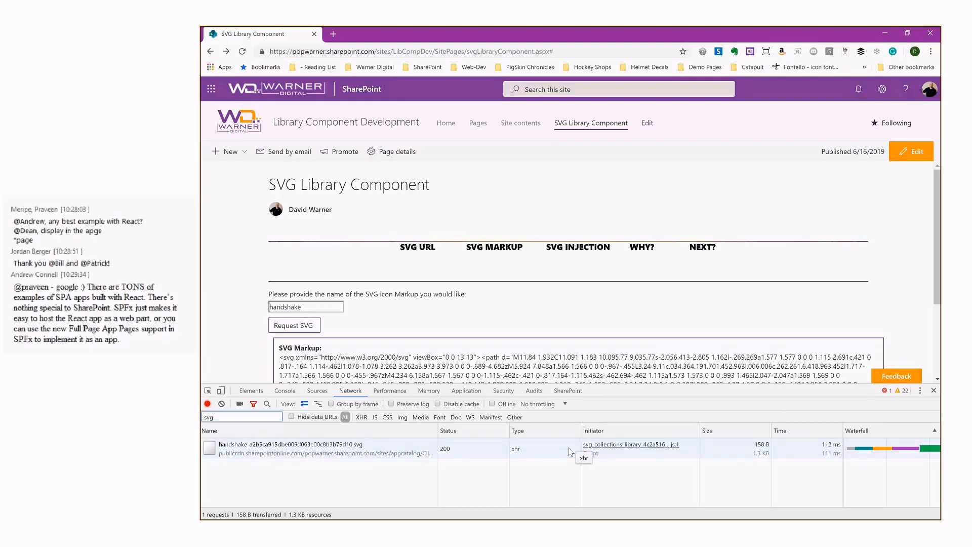
{"action": "mouse_move", "coordinate": [592, 457]}
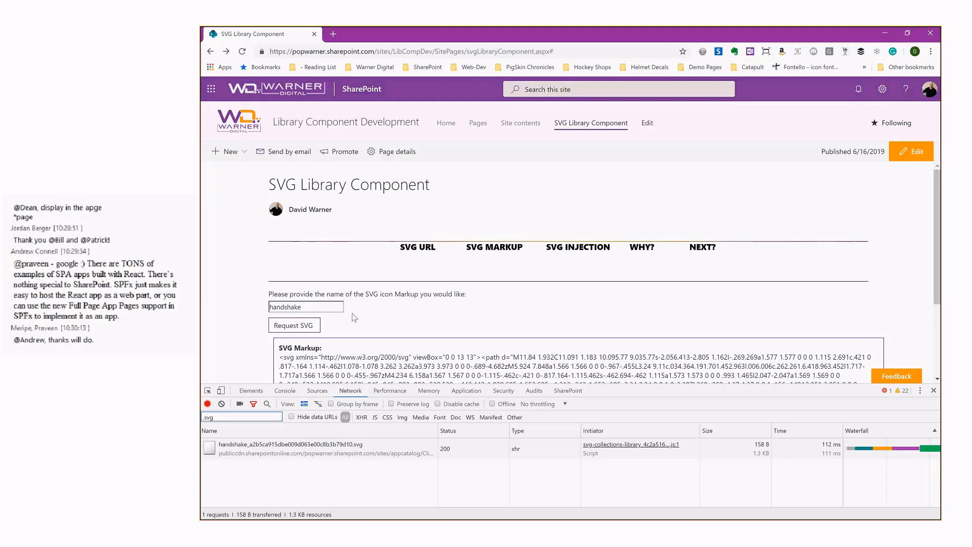
Request 'focus' markup, then 'handshake' again so it loads from disk cache.
{"action": "double_click", "coordinate": [285, 307]}
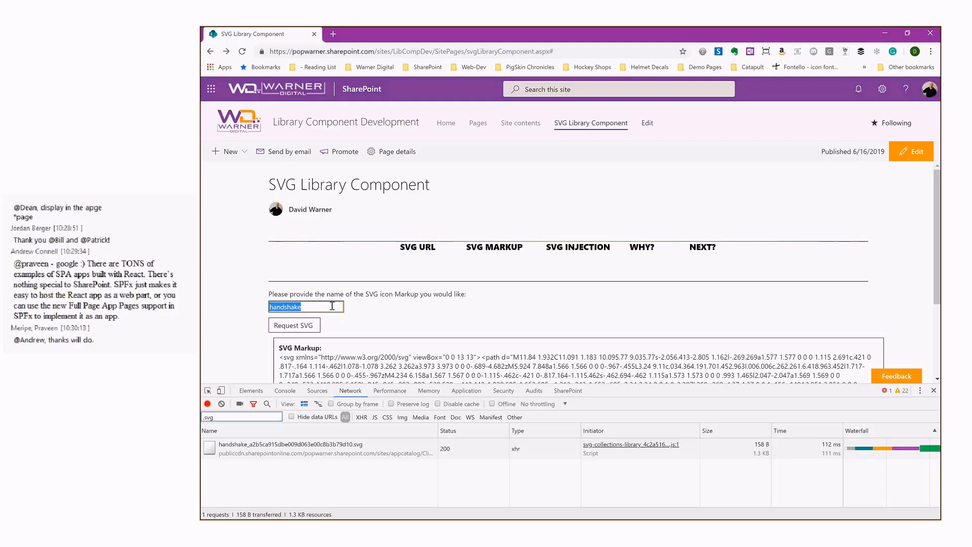
{"action": "type", "text": "focus"}
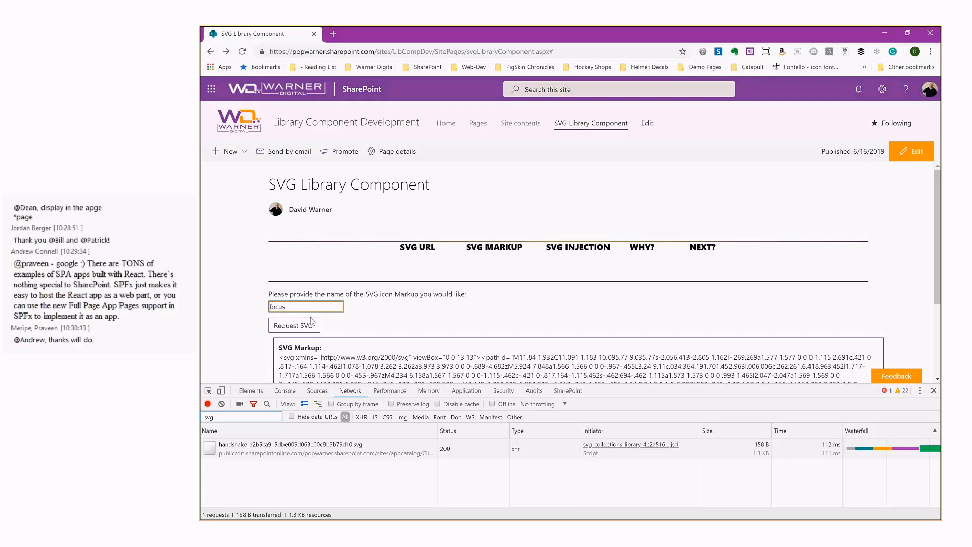
{"action": "left_click", "coordinate": [294, 326]}
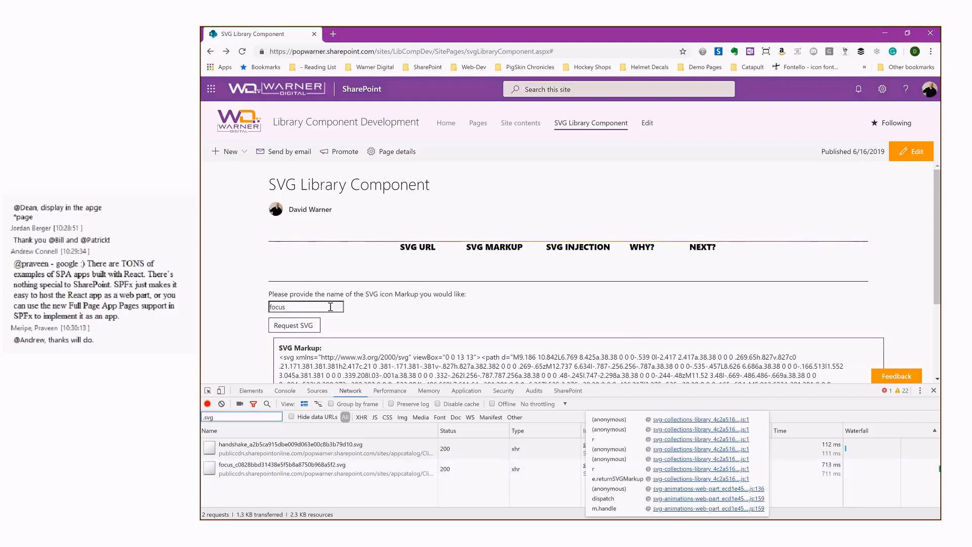
{"action": "type", "text": "handshake"}
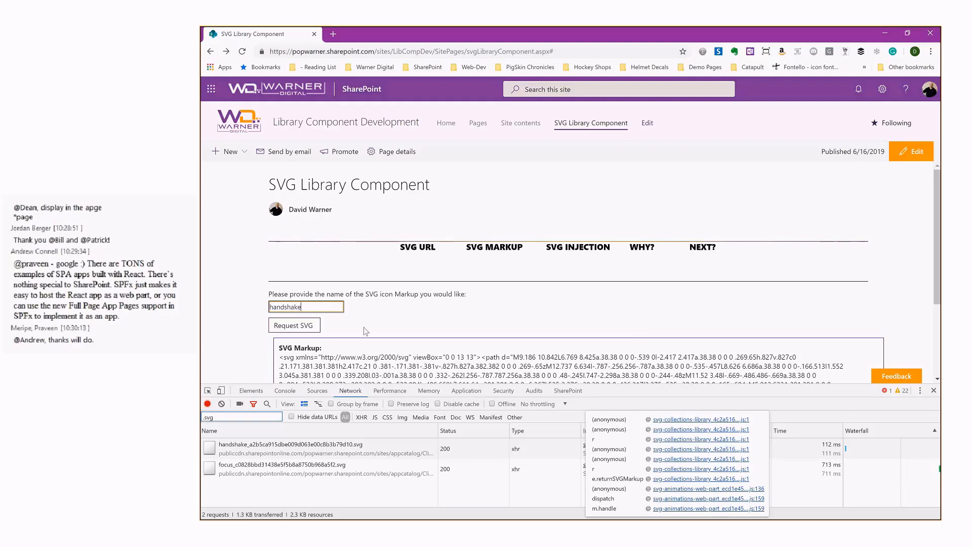
{"action": "left_click", "coordinate": [293, 325]}
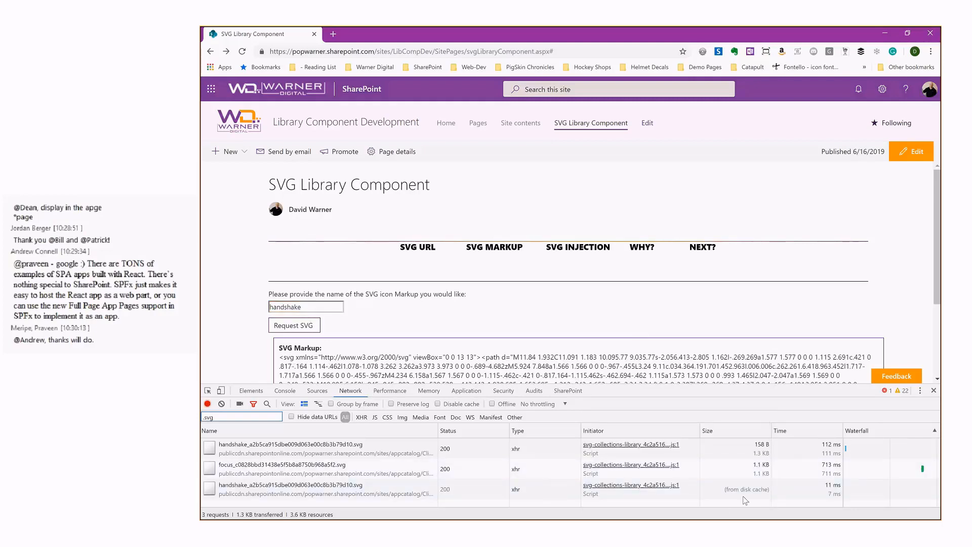
{"action": "mouse_move", "coordinate": [744, 501]}
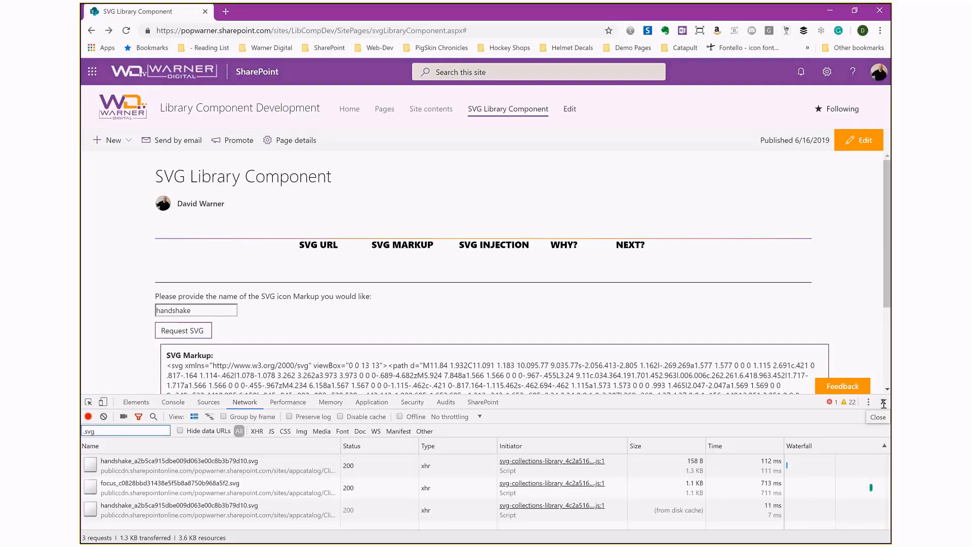
Close DevTools and inject the 'handshake' icon into the PnP containers.
{"action": "left_click", "coordinate": [877, 417]}
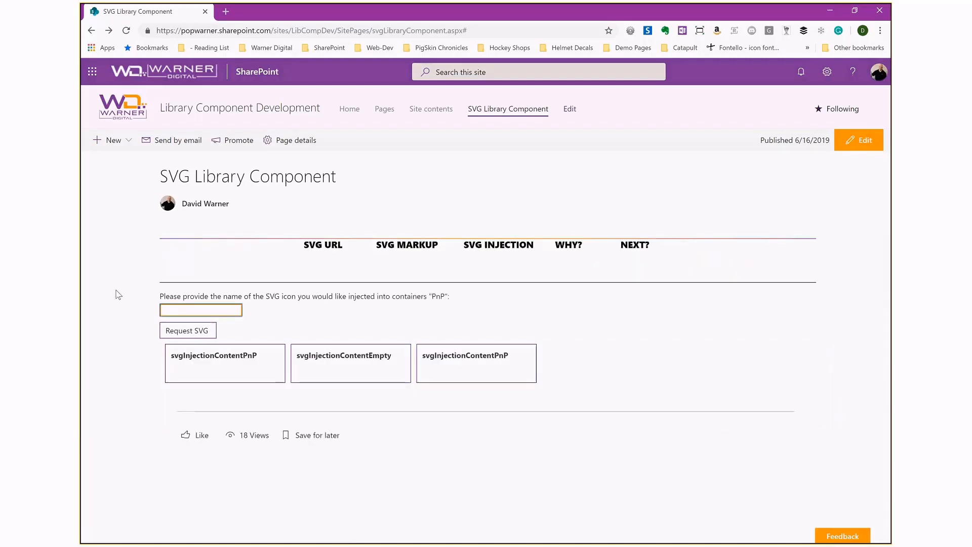
{"action": "type", "text": "handshake"}
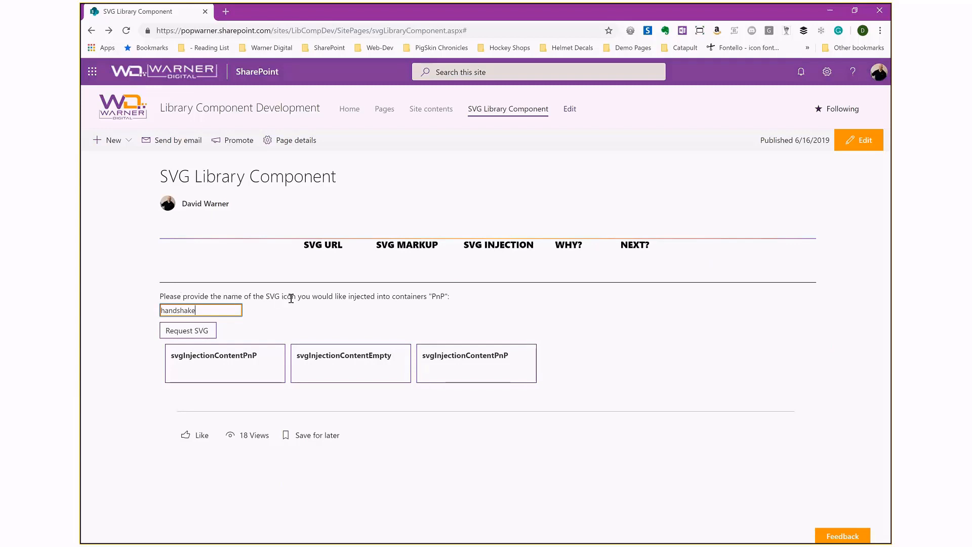
{"action": "mouse_move", "coordinate": [434, 296]}
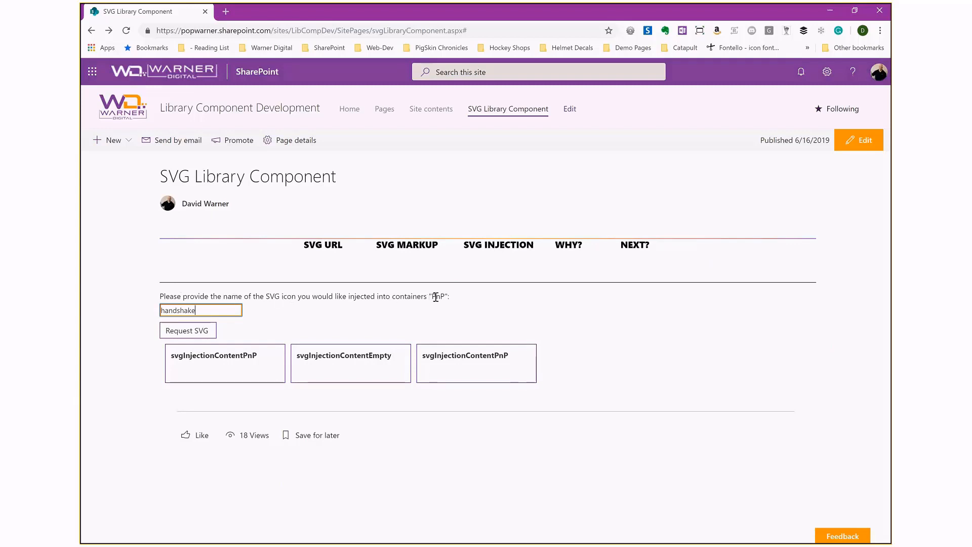
{"action": "double_click", "coordinate": [213, 355]}
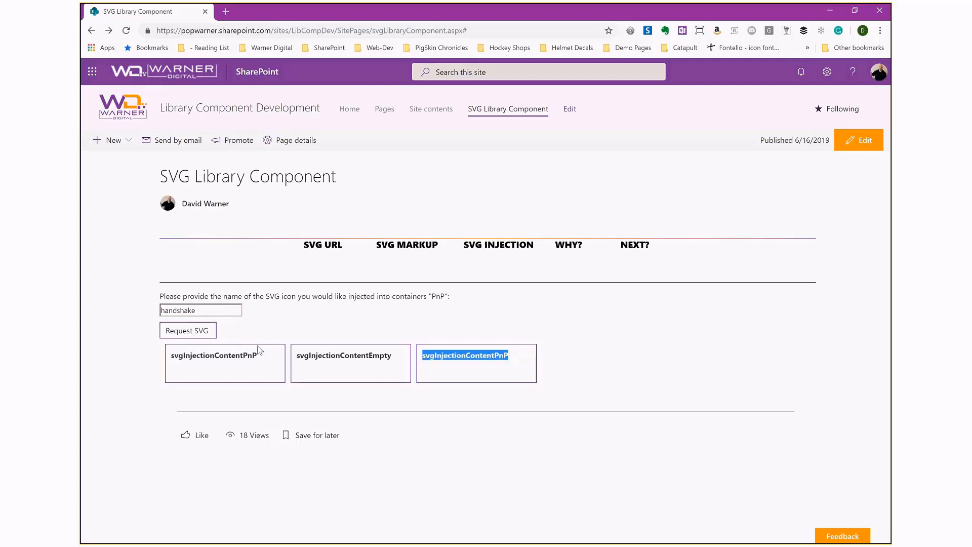
{"action": "left_click", "coordinate": [187, 330]}
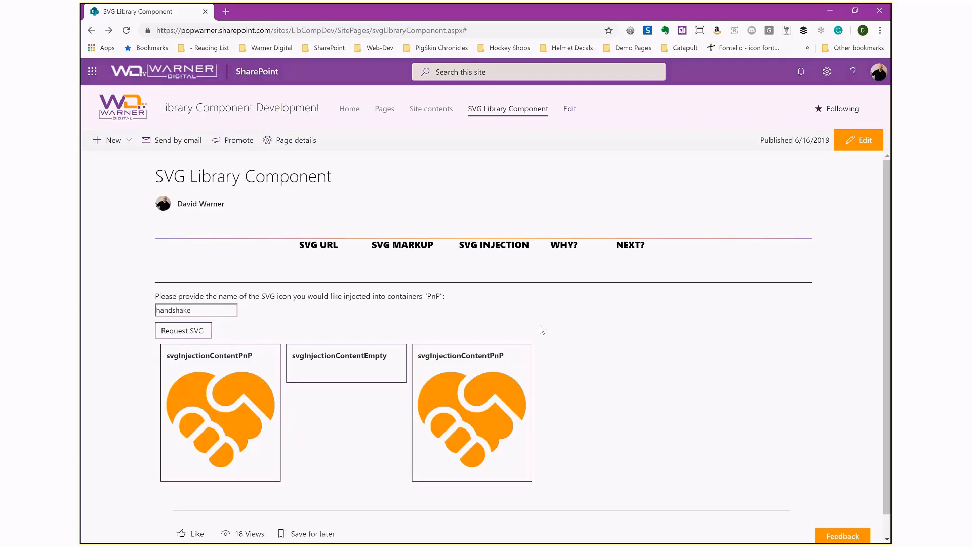
Replace the icon name with 'focus' and inject it into the PnP containers.
{"action": "double_click", "coordinate": [174, 310]}
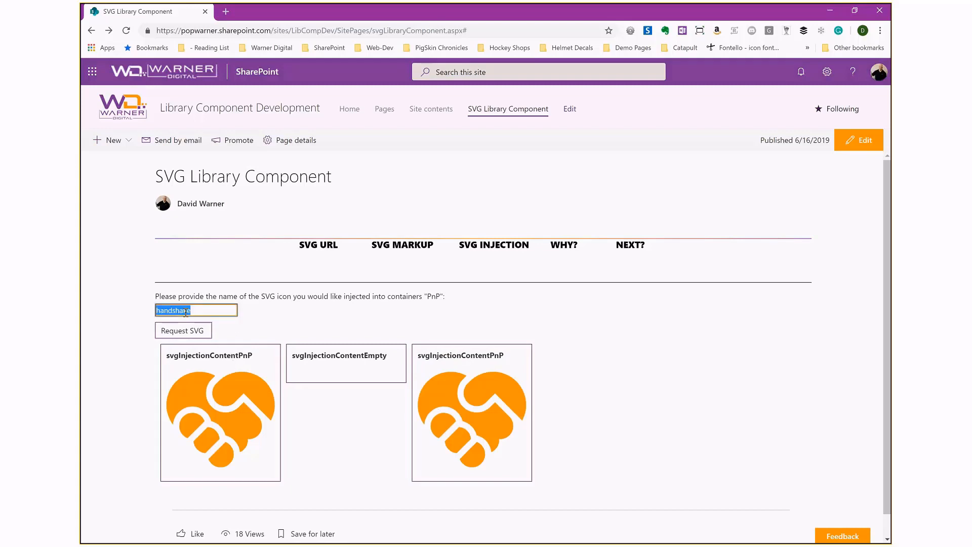
{"action": "type", "text": "fio"}
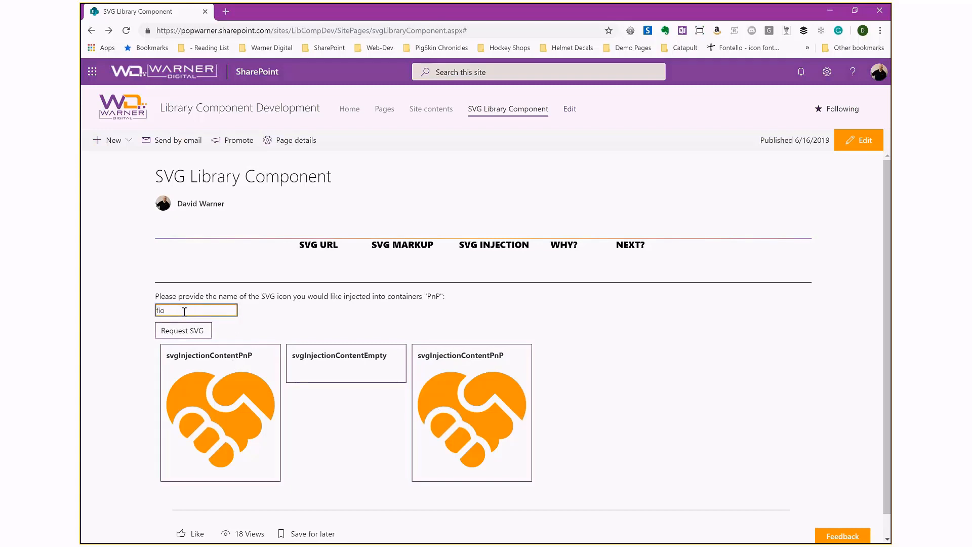
{"action": "type", "text": "focus"}
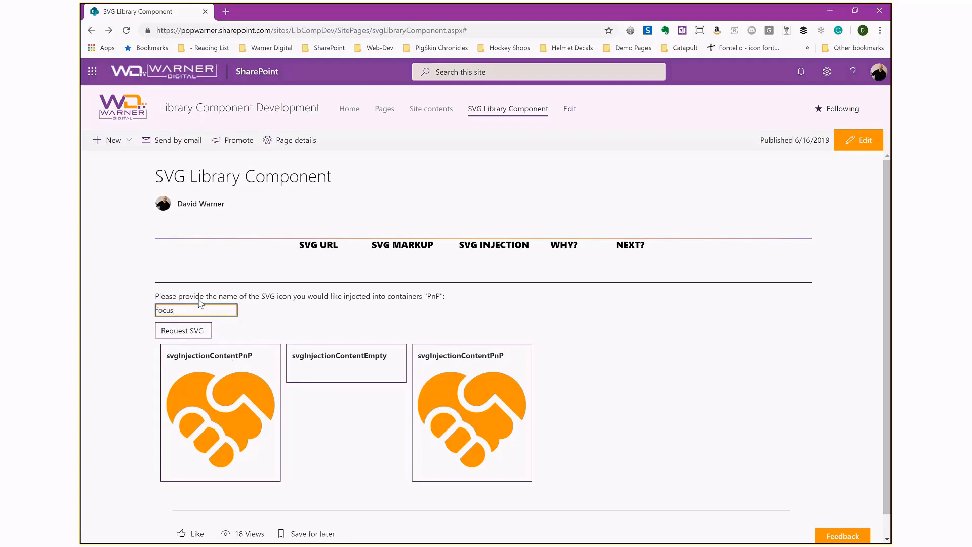
{"action": "left_click", "coordinate": [183, 329]}
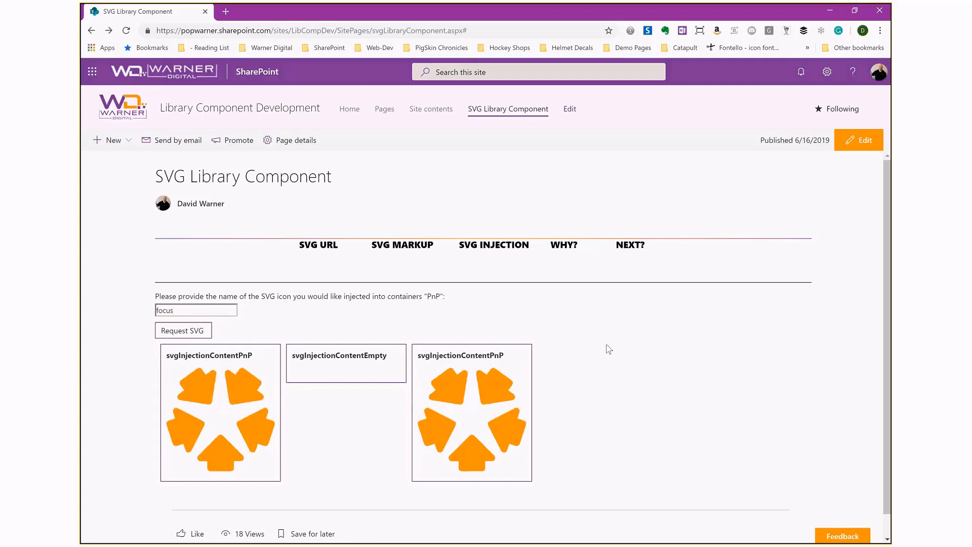
{"action": "scroll", "scroll_direction": "down", "scroll_amount": 3}
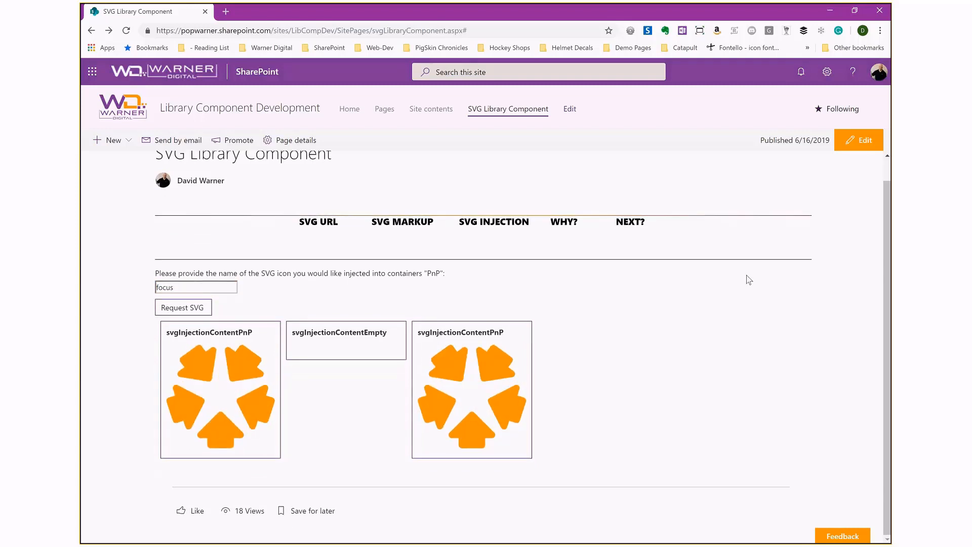
{"action": "left_click", "coordinate": [827, 72]}
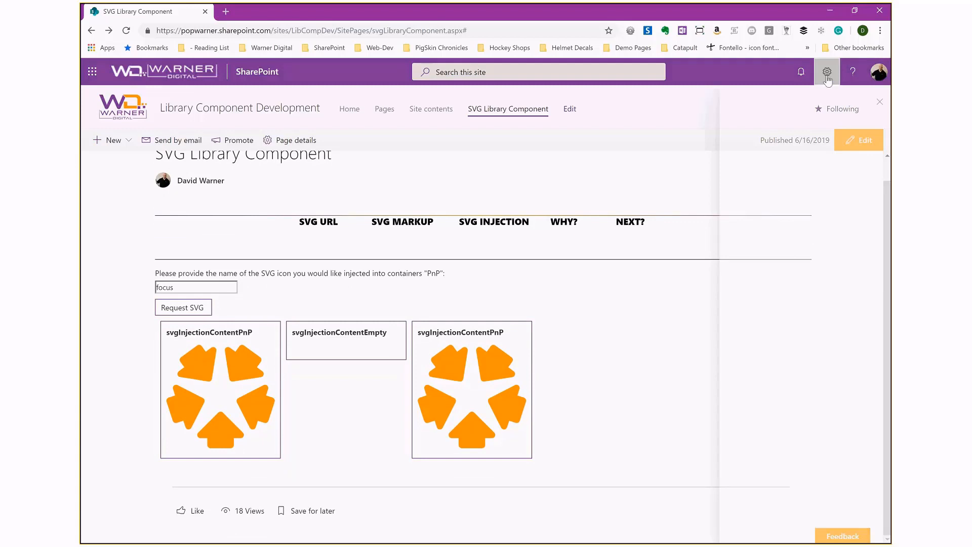
{"action": "left_click", "coordinate": [827, 72]}
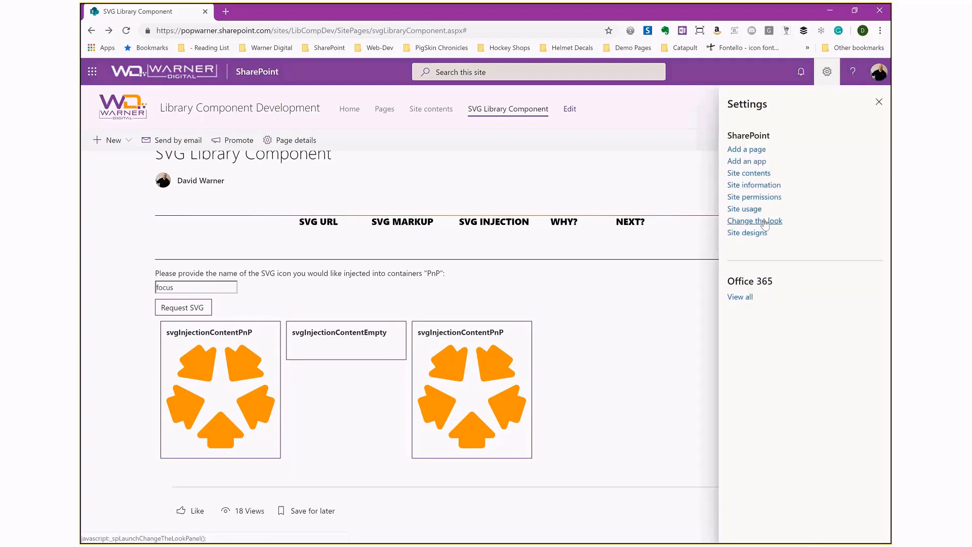
{"action": "left_click", "coordinate": [755, 221]}
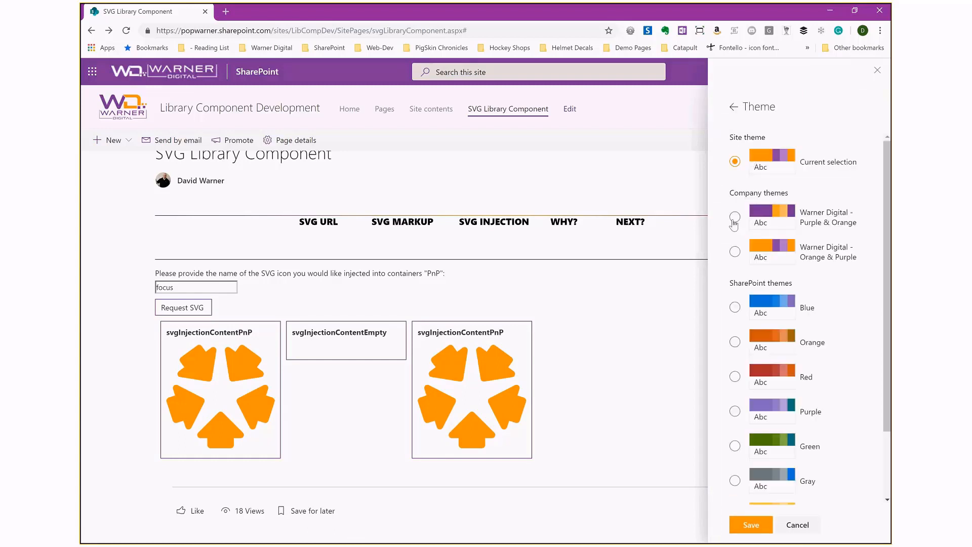
{"action": "left_click", "coordinate": [735, 216]}
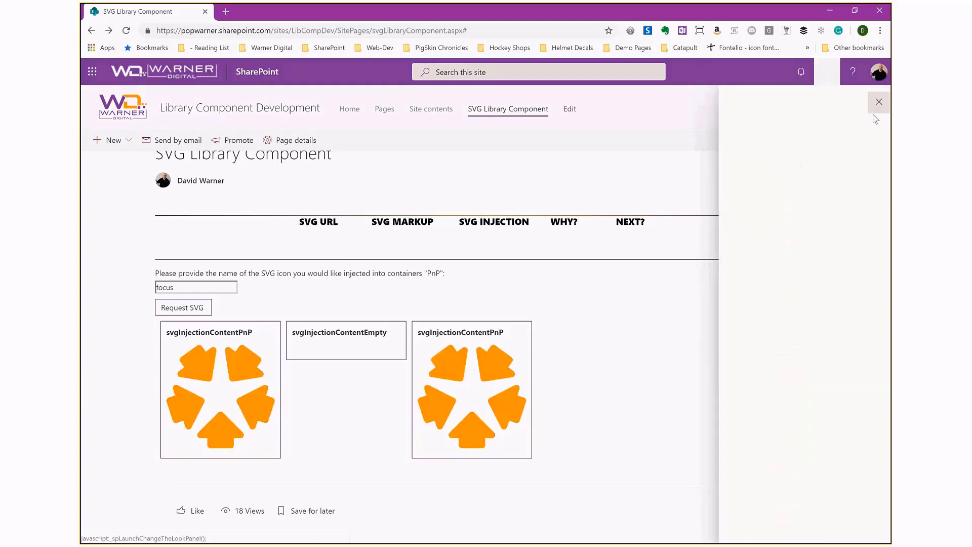
{"action": "left_click", "coordinate": [879, 102]}
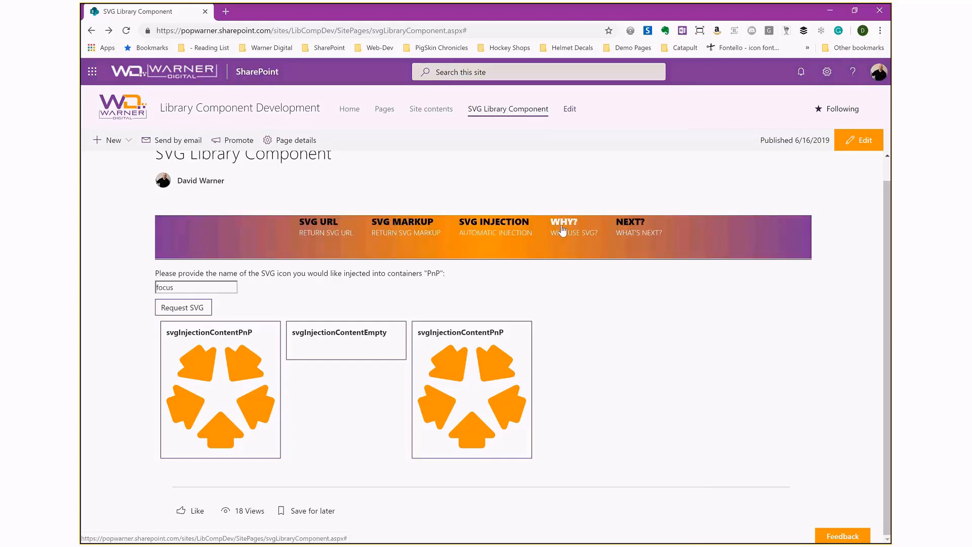
Open the Why? section and reveal the developer-at-laptop illustration.
{"action": "left_click", "coordinate": [564, 222]}
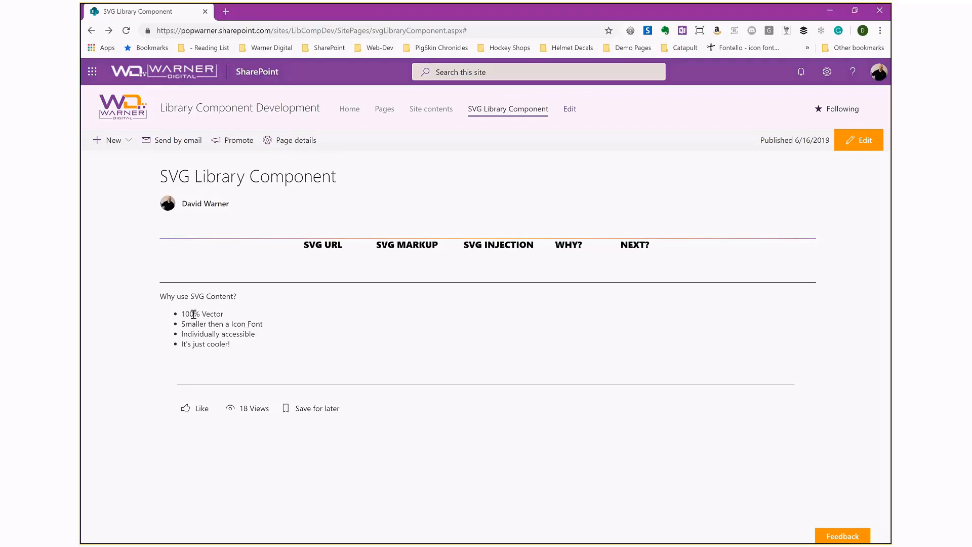
{"action": "double_click", "coordinate": [201, 314]}
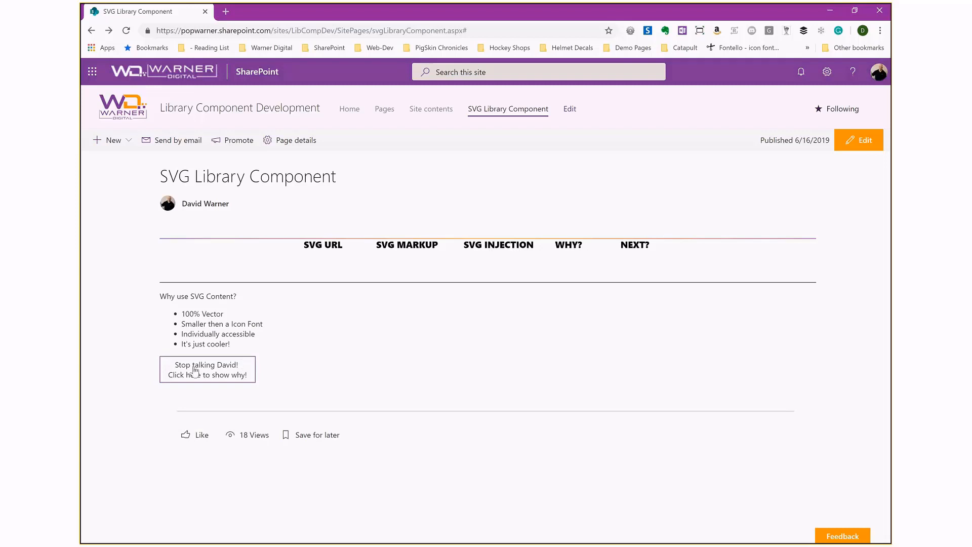
{"action": "left_click", "coordinate": [207, 370]}
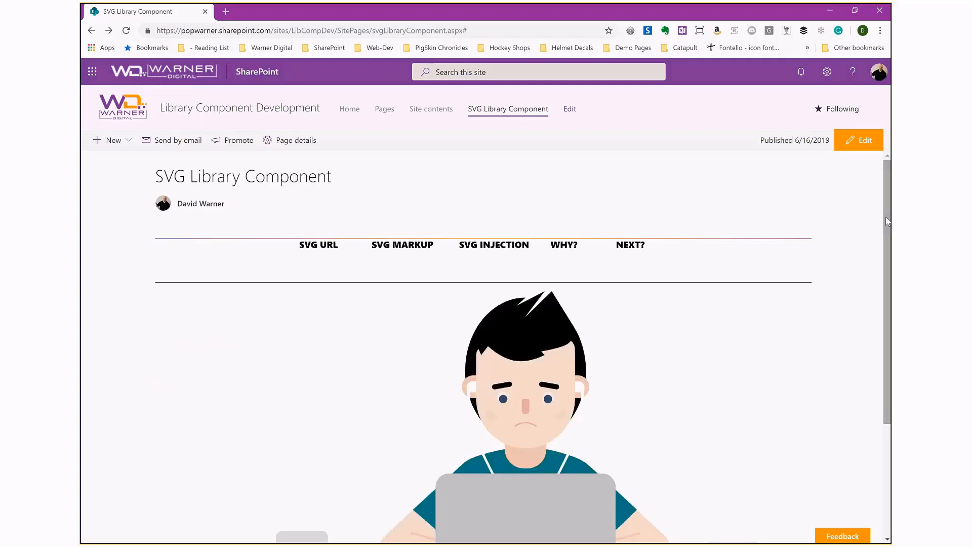
Scroll down to see the full illustration with the #PnP mug and books.
{"action": "scroll", "scroll_direction": "down", "scroll_amount": 3}
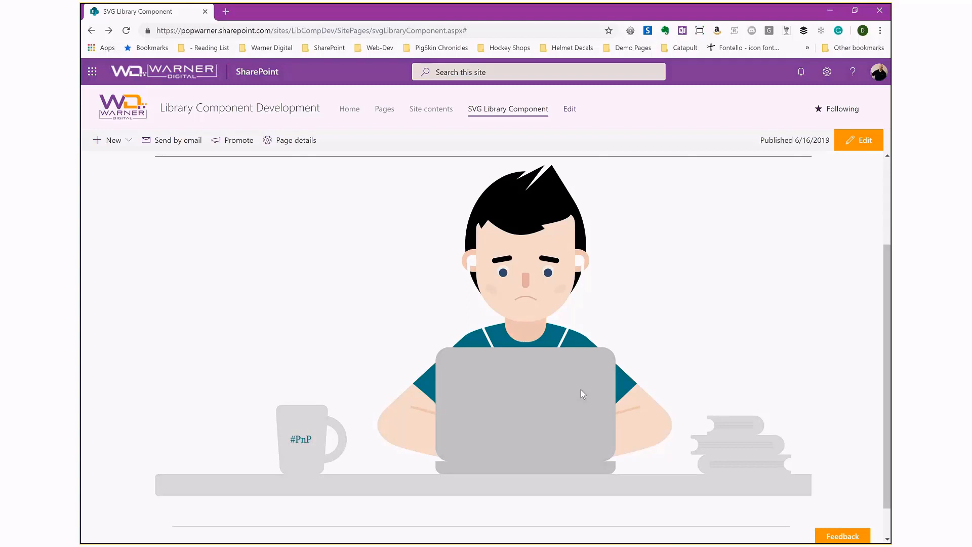
{"action": "mouse_move", "coordinate": [339, 428]}
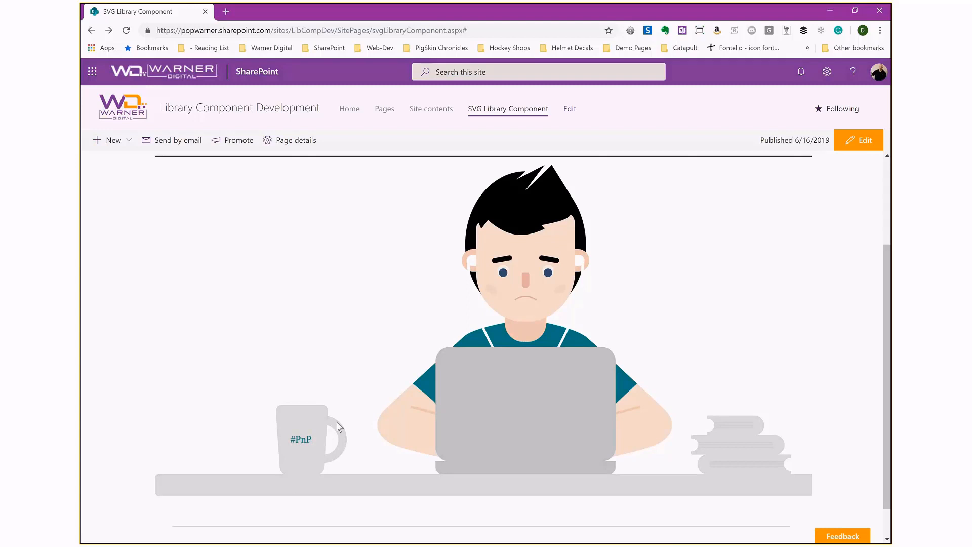
{"action": "mouse_move", "coordinate": [302, 442]}
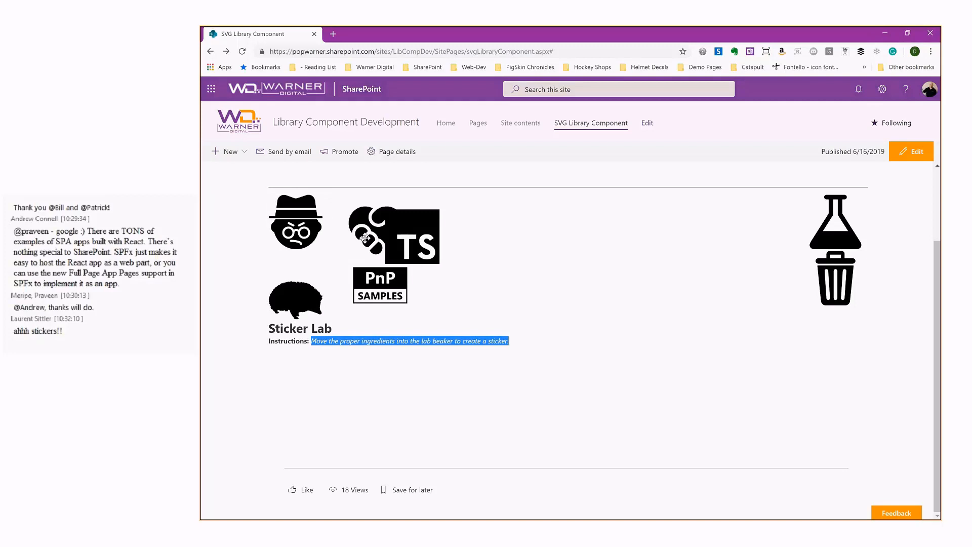
Drag the TS, PnP Samples, spy, heart and hedgehog icons into the beaker.
{"action": "left_click_drag", "start_coordinate": [393, 236], "coordinate": [450, 239]}
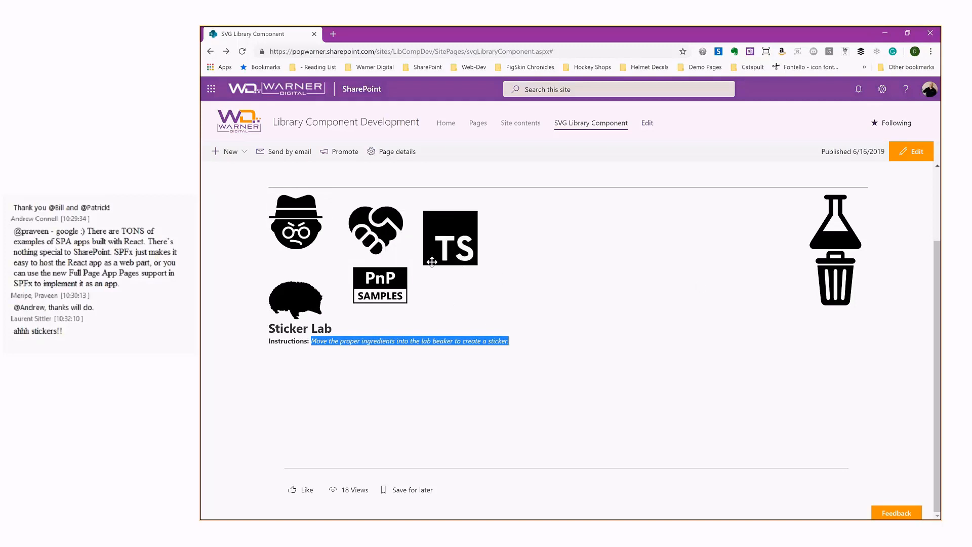
{"action": "left_click_drag", "start_coordinate": [450, 238], "coordinate": [834, 220]}
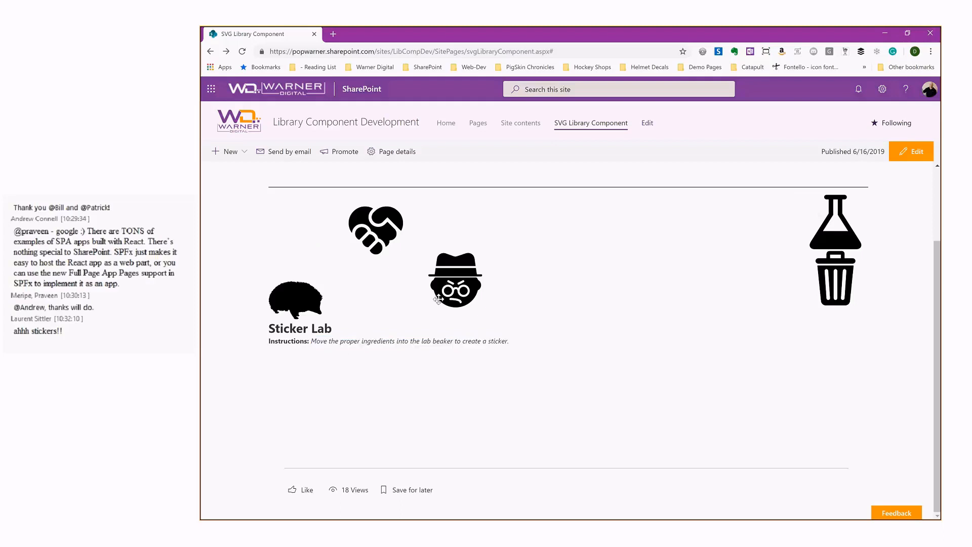
{"action": "left_click_drag", "start_coordinate": [455, 279], "coordinate": [665, 233]}
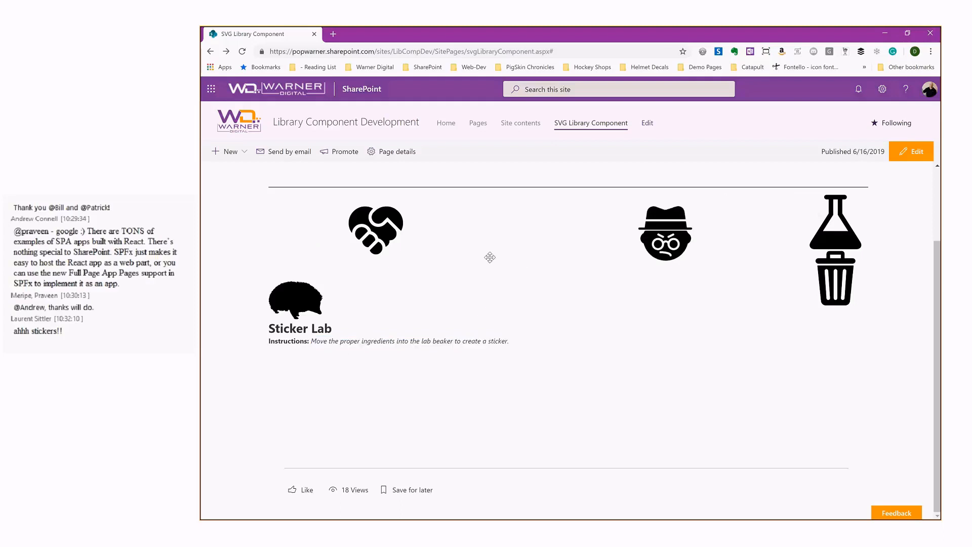
{"action": "left_click_drag", "start_coordinate": [665, 233], "coordinate": [792, 215]}
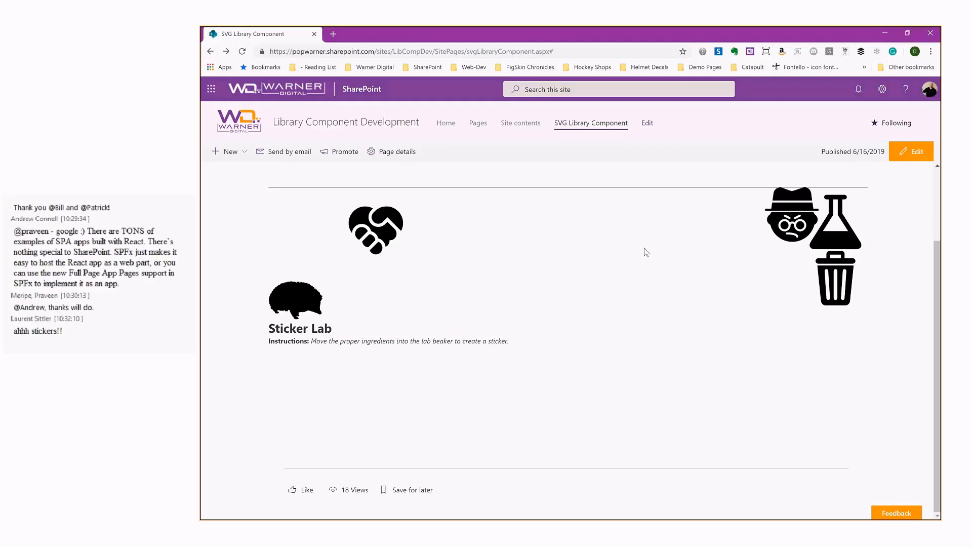
{"action": "left_click_drag", "start_coordinate": [791, 213], "coordinate": [605, 245]}
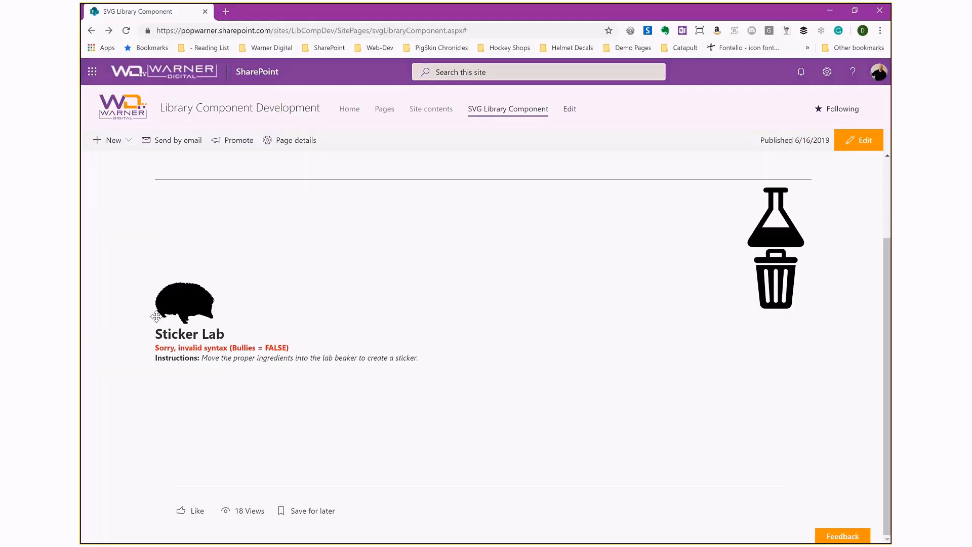
{"action": "left_click_drag", "start_coordinate": [183, 304], "coordinate": [640, 217]}
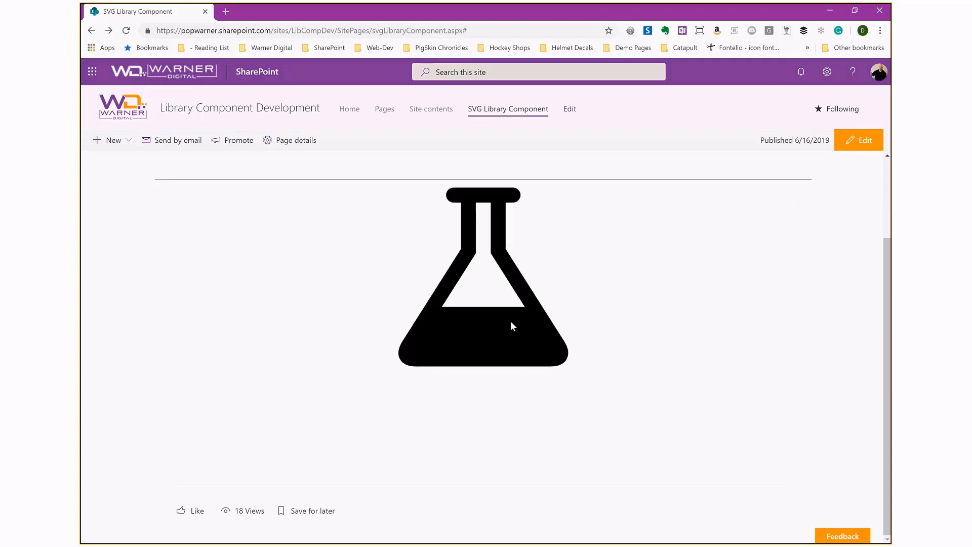
{"action": "mouse_move", "coordinate": [488, 333]}
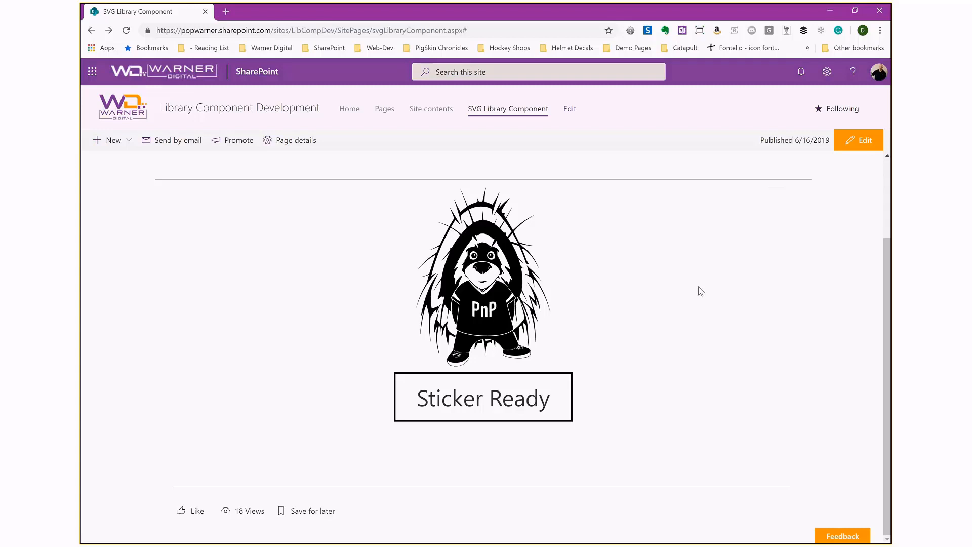
{"action": "mouse_move", "coordinate": [691, 302]}
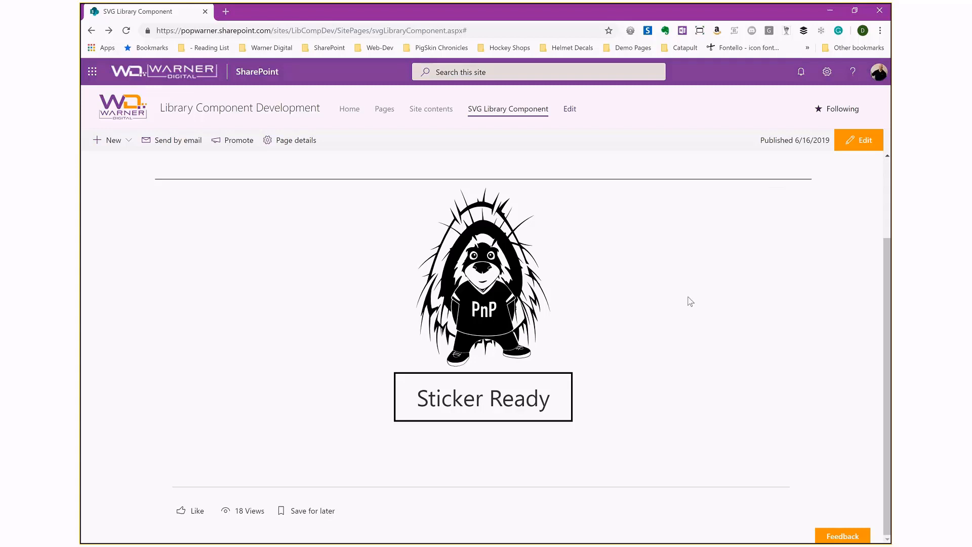
{"action": "mouse_move", "coordinate": [546, 392]}
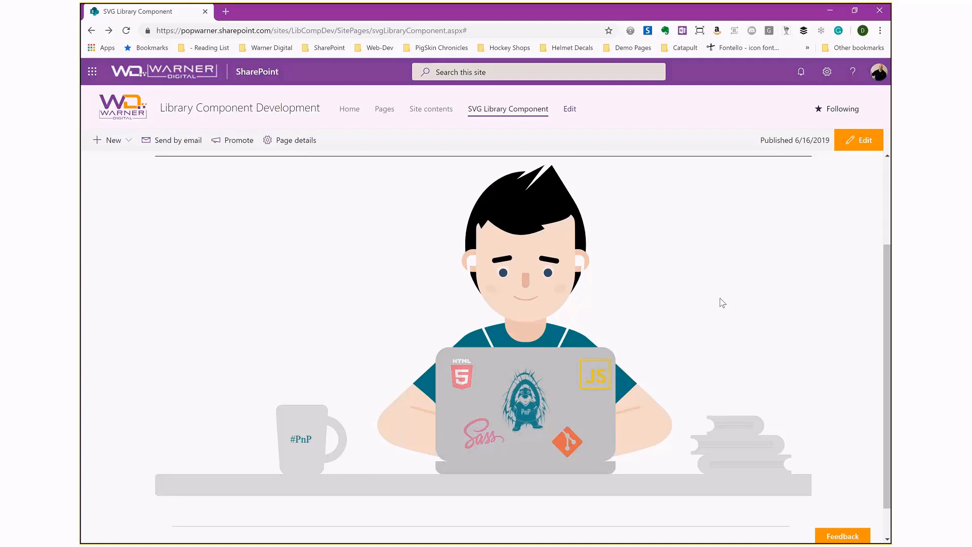
{"action": "mouse_move", "coordinate": [650, 282]}
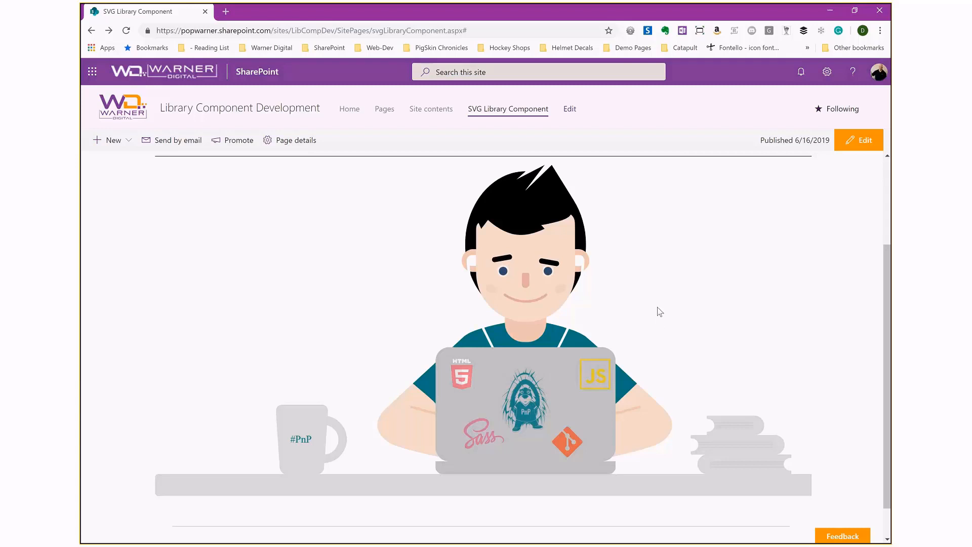
{"action": "mouse_move", "coordinate": [880, 338]}
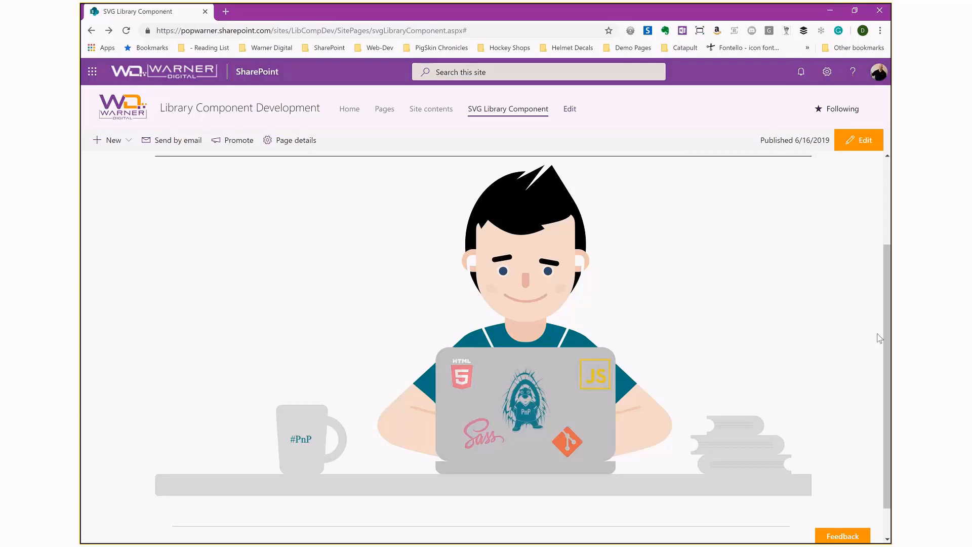
Scroll to the NEXT? section listing planned Library Component features.
{"action": "scroll", "scroll_direction": "down", "scroll_amount": 3}
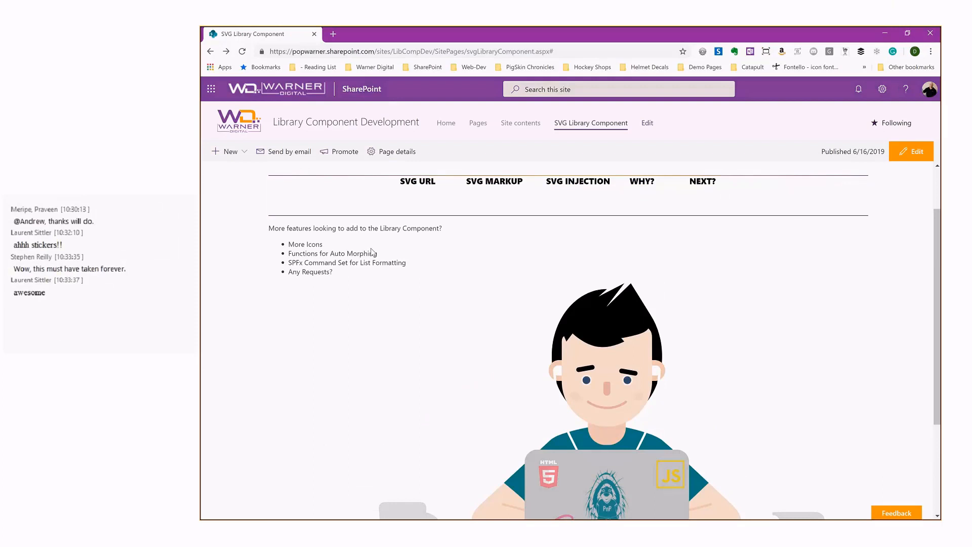
Walk through the planned Library Component features list, then switch windows with Alt+Tab.
{"action": "scroll", "scroll_direction": "up", "scroll_amount": 3}
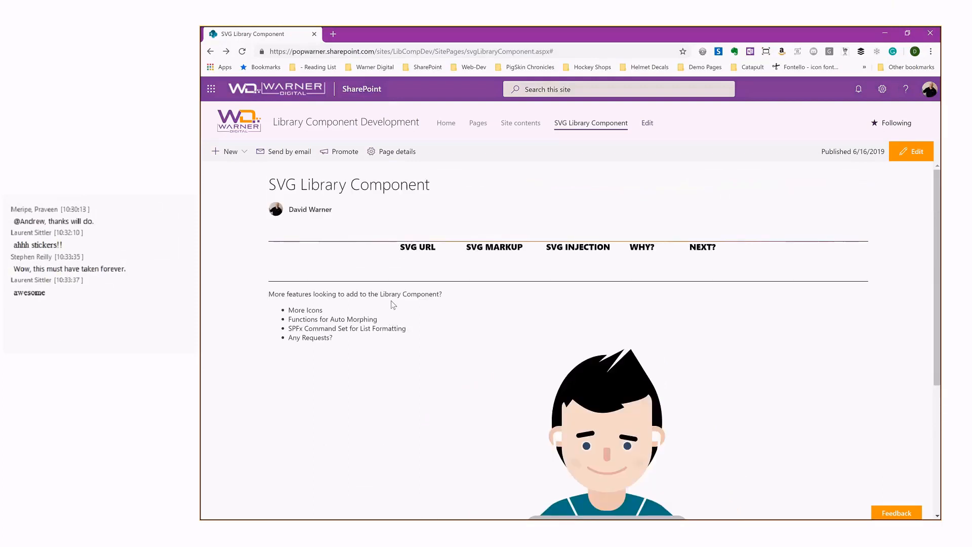
{"action": "mouse_move", "coordinate": [335, 314]}
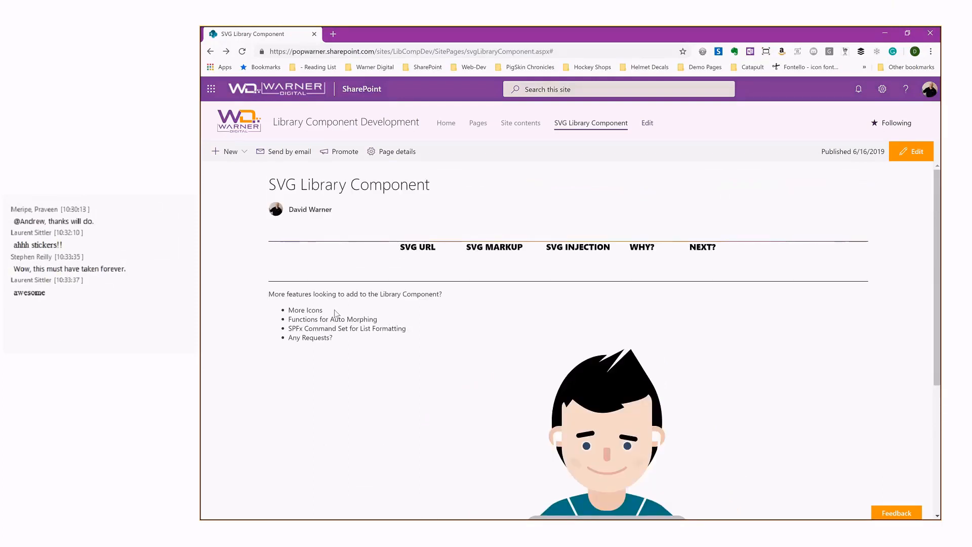
{"action": "scroll", "scroll_direction": "down", "scroll_amount": 3}
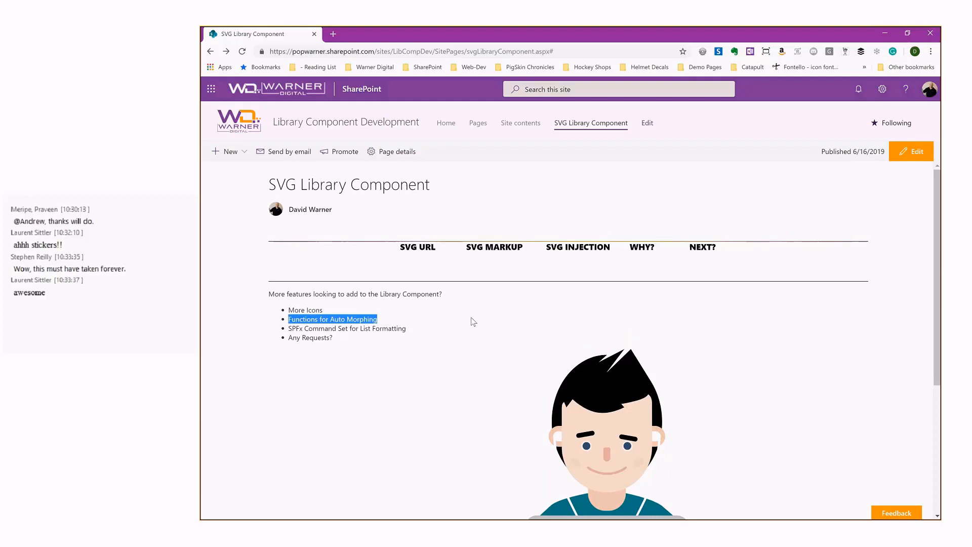
{"action": "left_click", "coordinate": [440, 347]}
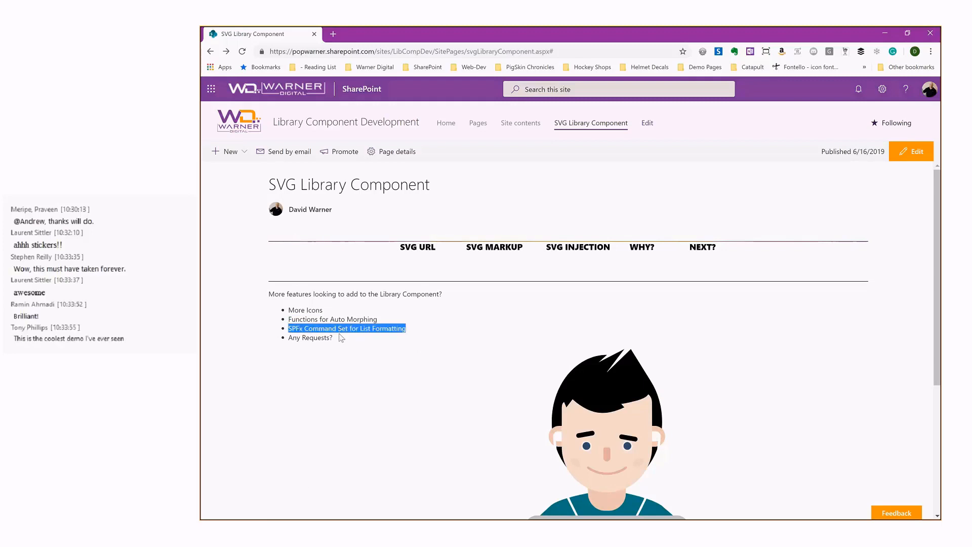
{"action": "mouse_move", "coordinate": [454, 353]}
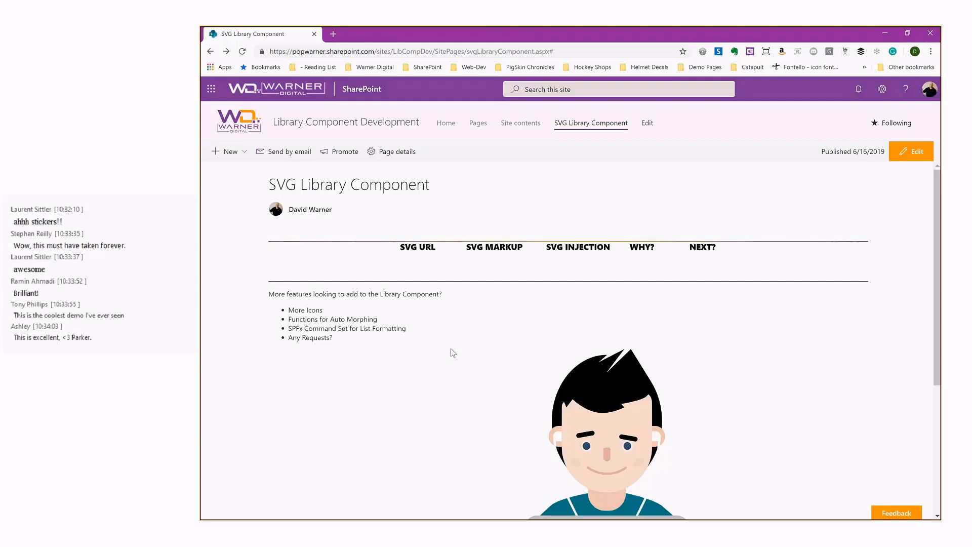
{"action": "mouse_move", "coordinate": [362, 367]}
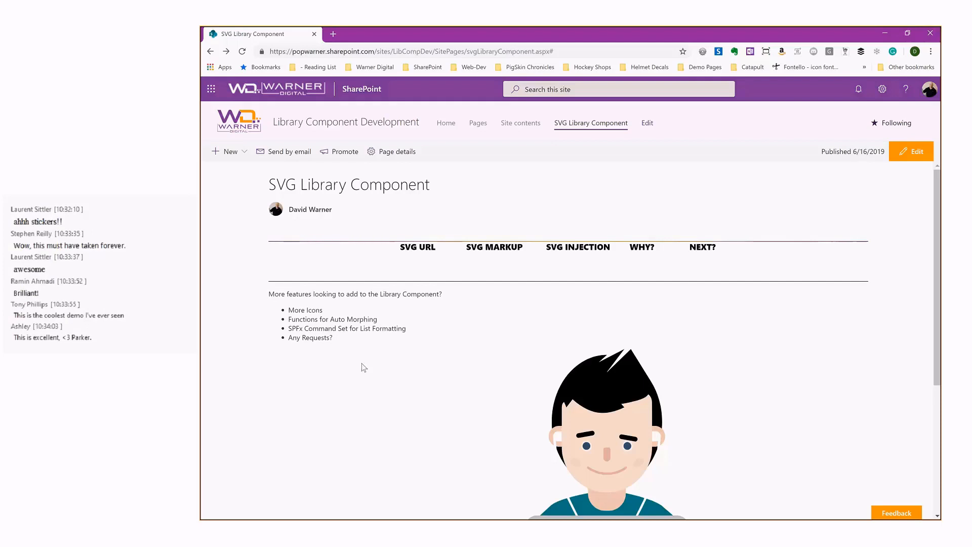
{"action": "mouse_move", "coordinate": [309, 347]}
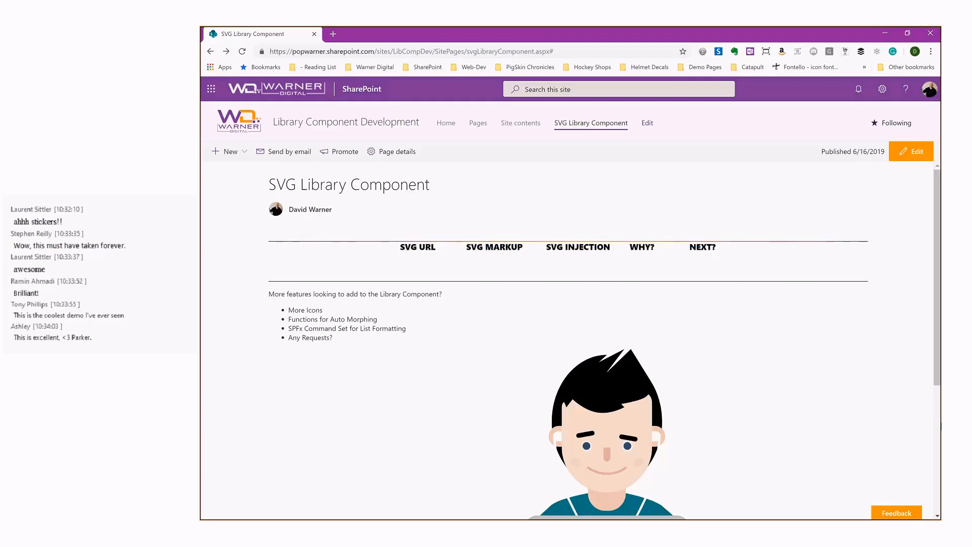
{"action": "scroll", "scroll_direction": "down", "scroll_amount": 3}
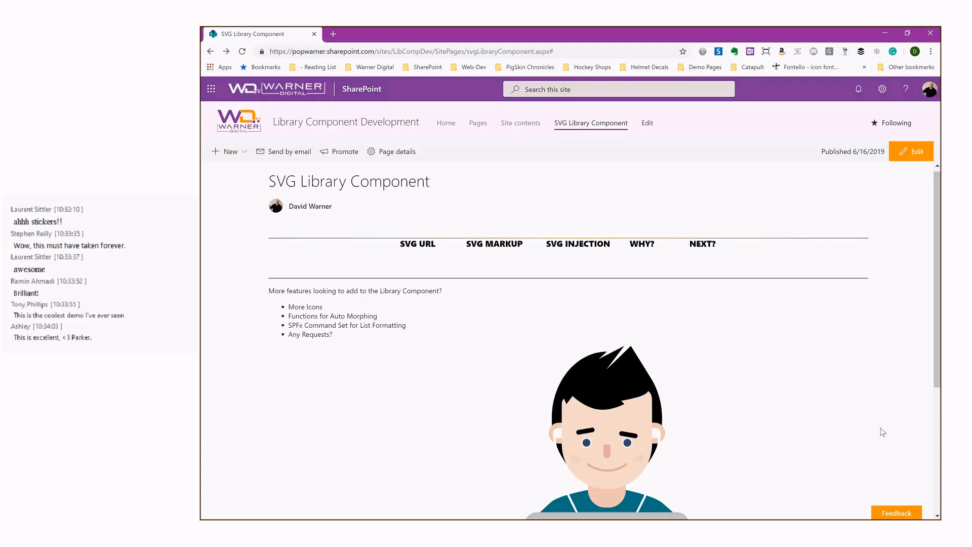
{"action": "key", "text": "alt+tab"}
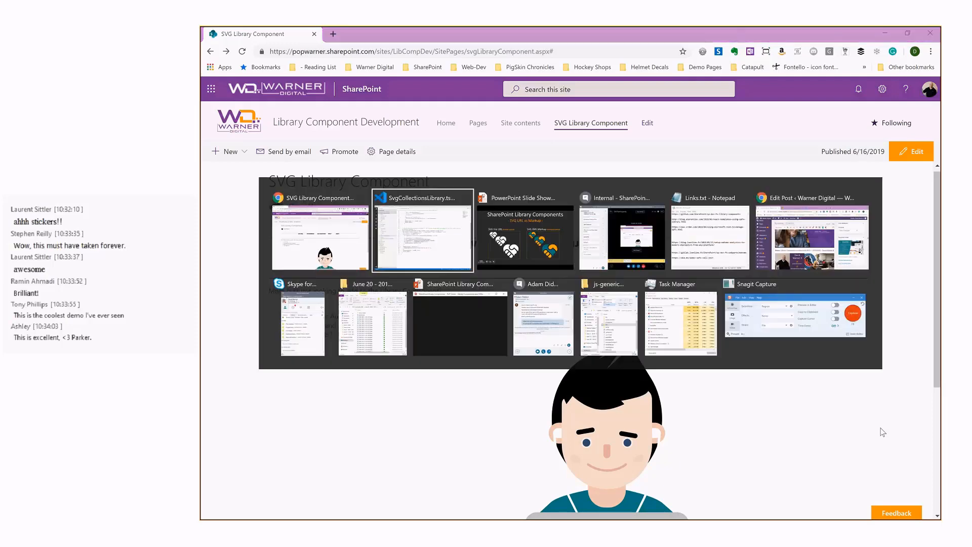